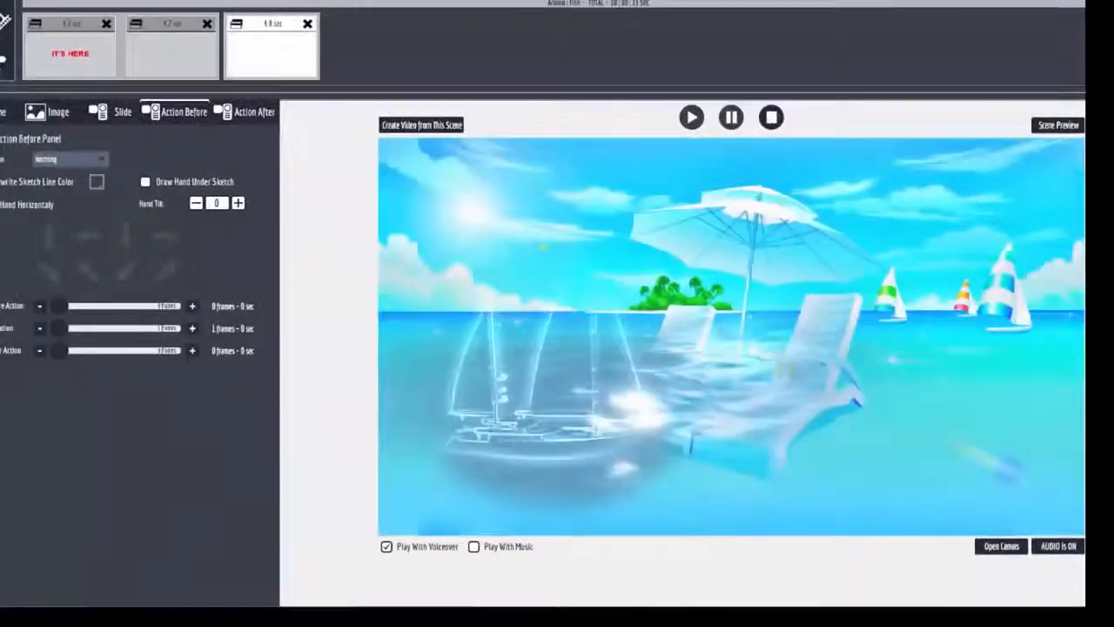
Add a new scene with the orange-and-white clownfish sketch from the Animal collection.
{"action": "left_click", "coordinate": [1001, 546]}
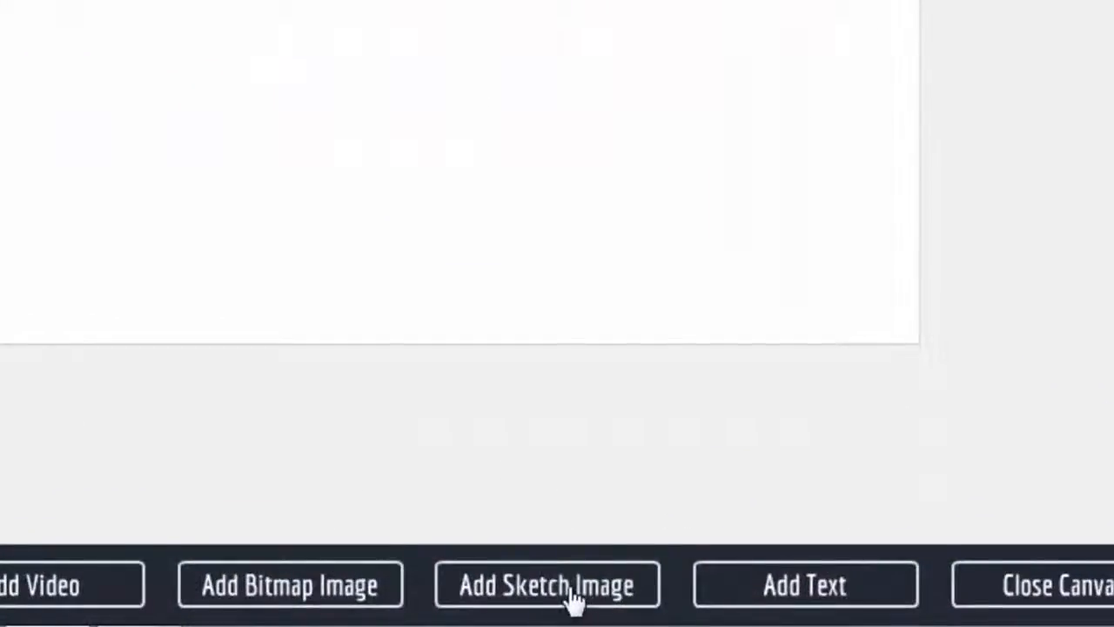
{"action": "left_click", "coordinate": [548, 584]}
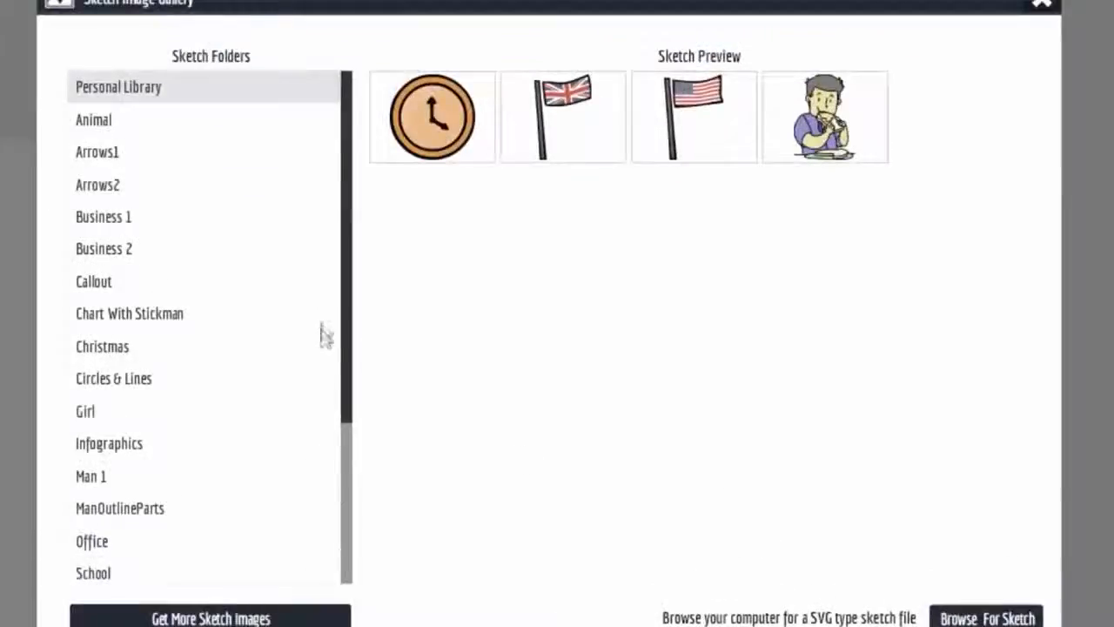
{"action": "left_click", "coordinate": [93, 120]}
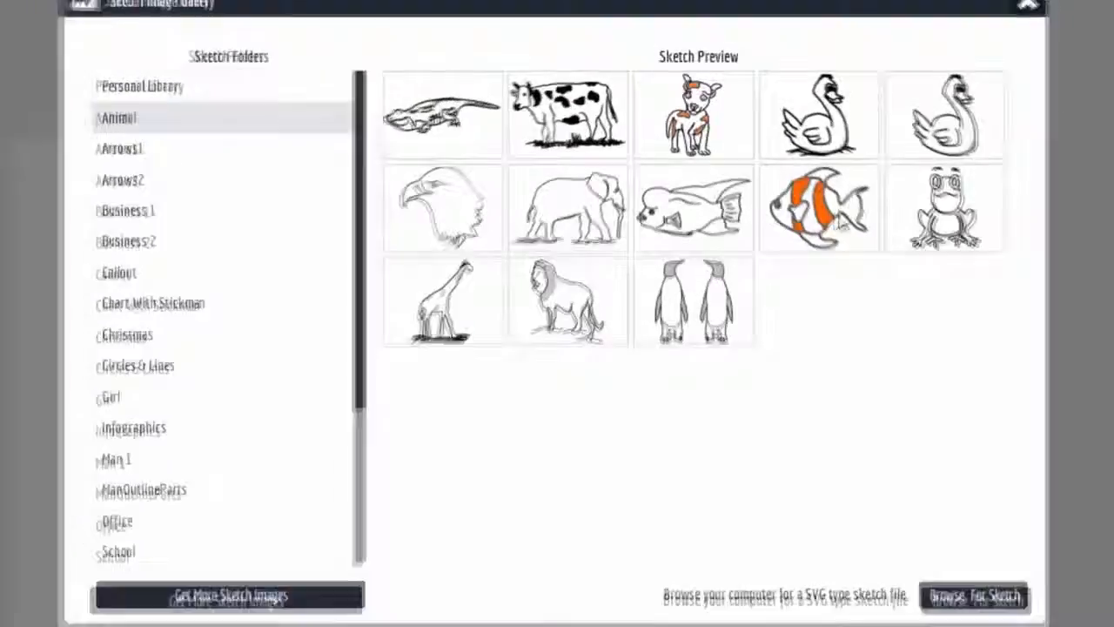
{"action": "double_click", "coordinate": [818, 208]}
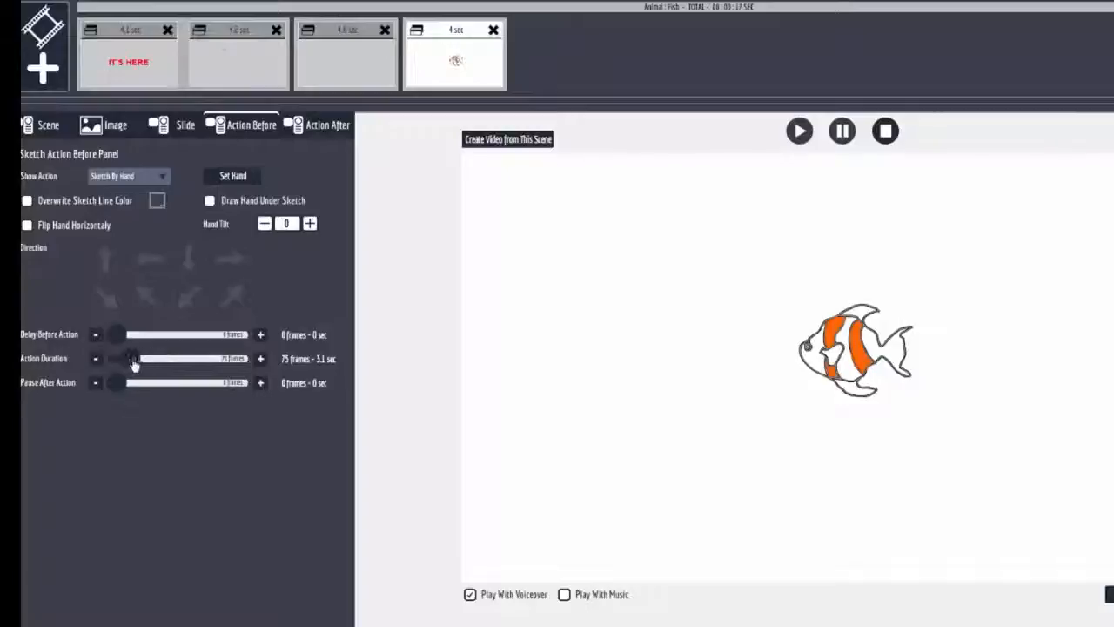
Set the fish's Show Action to Nothing and start browsing for a video clip.
{"action": "left_click", "coordinate": [128, 176]}
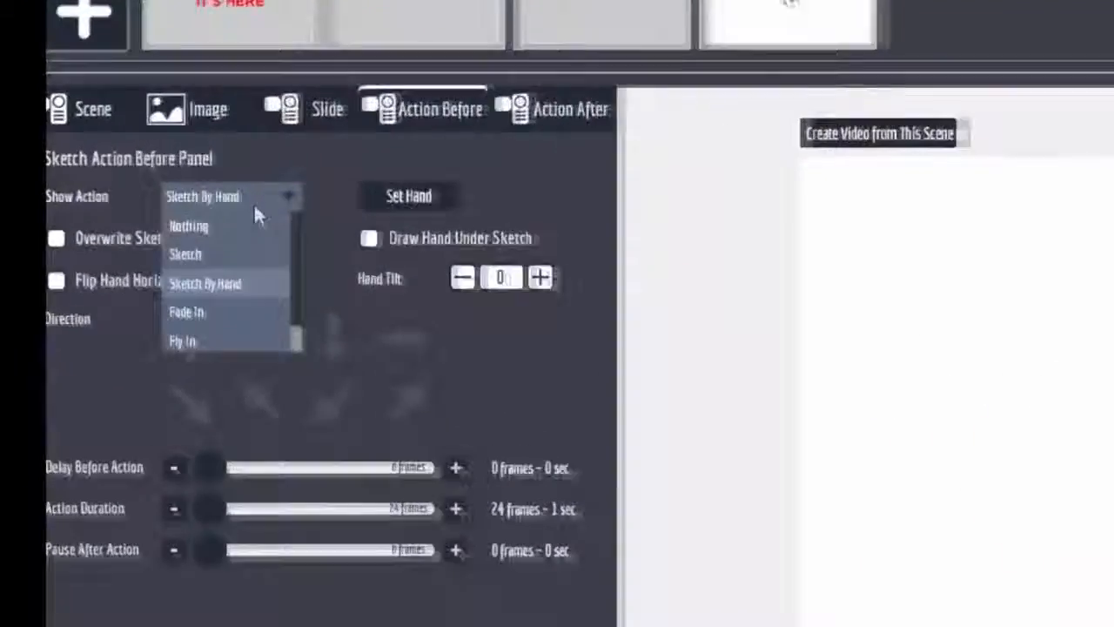
{"action": "left_click", "coordinate": [188, 226]}
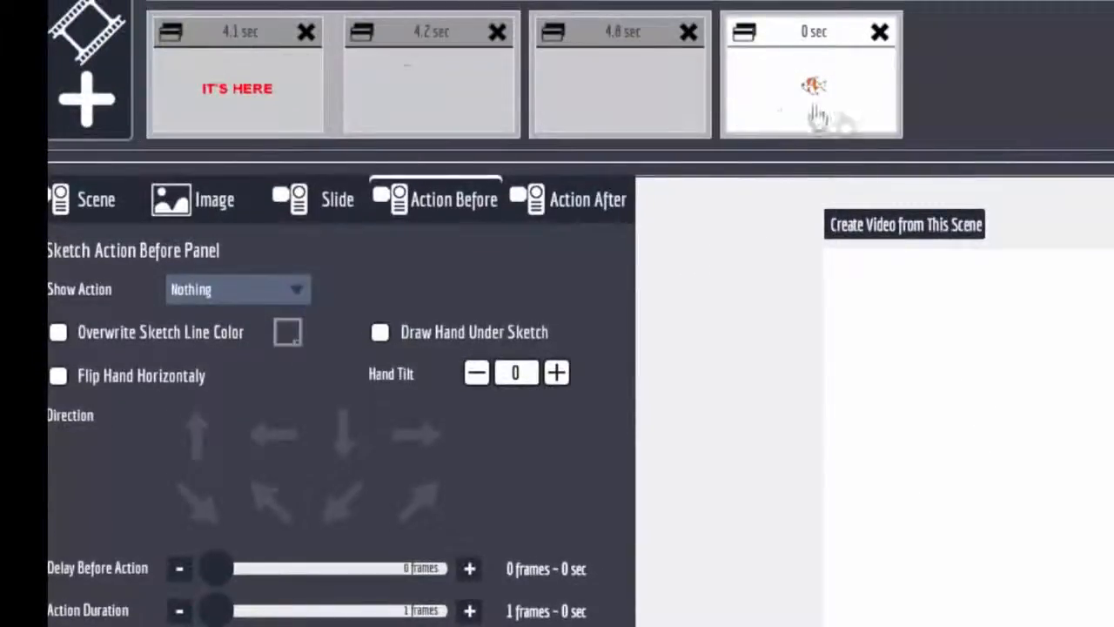
{"action": "left_click", "coordinate": [96, 199]}
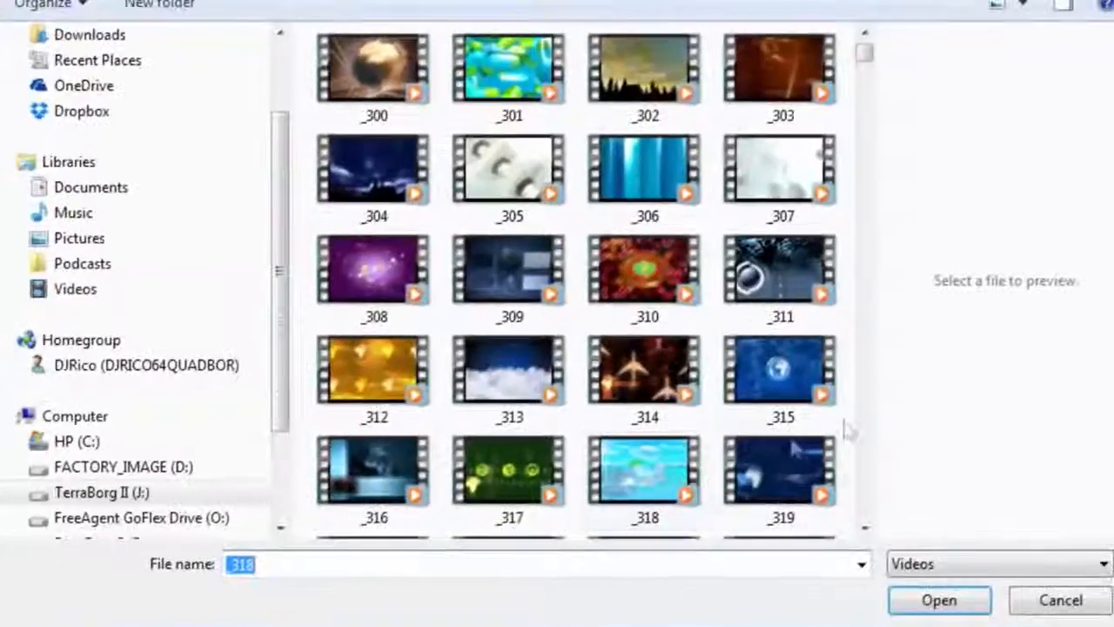
Load beach clip _318 from the Videos library as the scene video.
{"action": "left_click", "coordinate": [646, 470]}
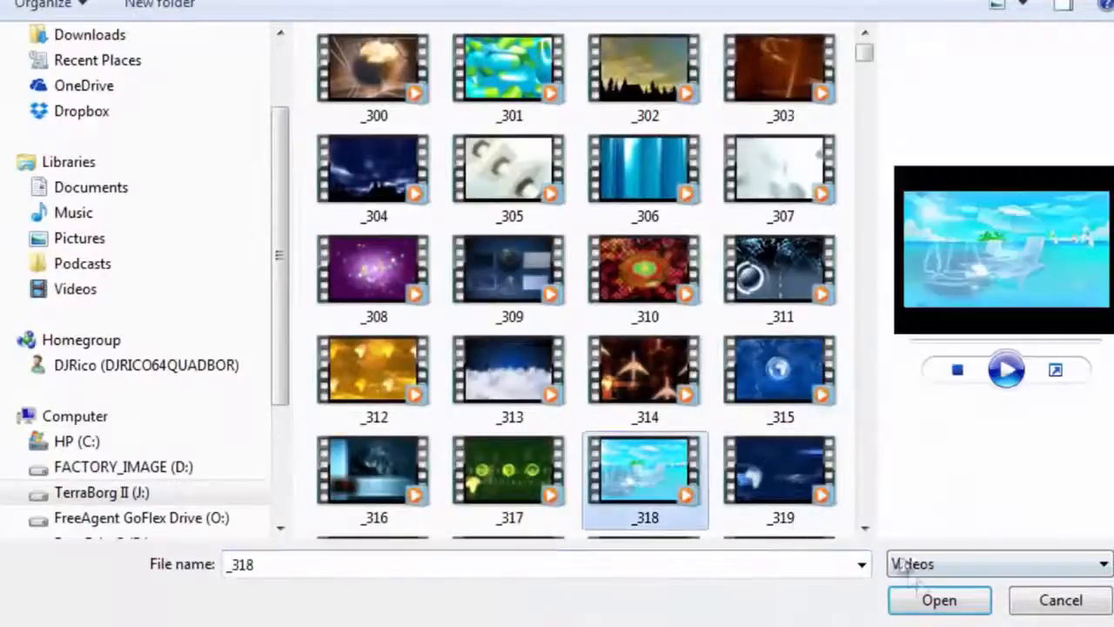
{"action": "left_click", "coordinate": [939, 599]}
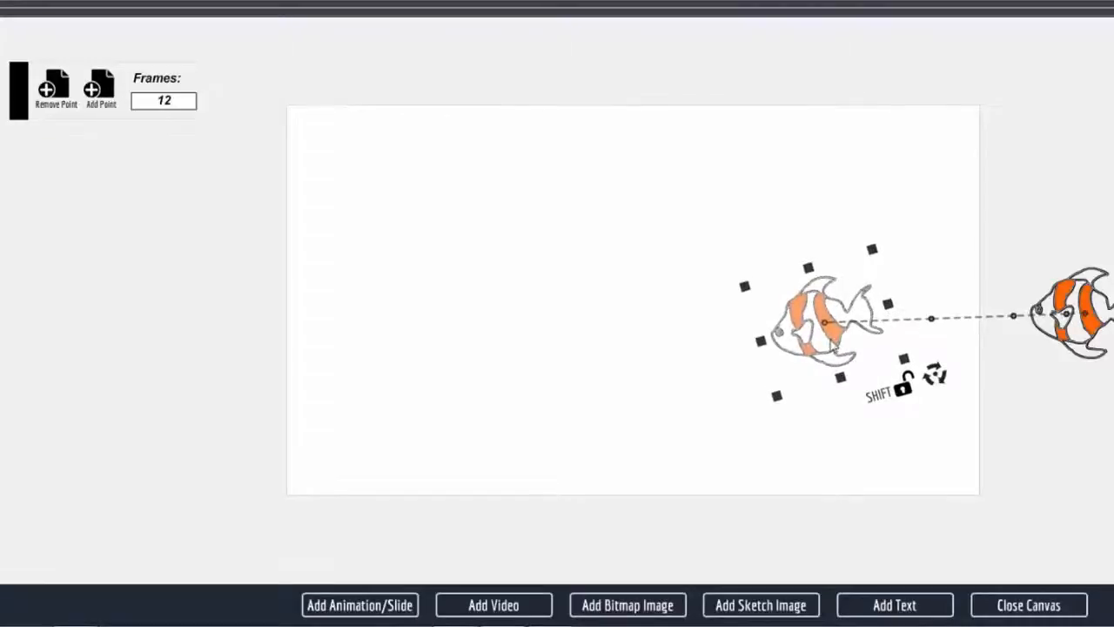
Drag the fish from off-canvas right to the left side over 24 frames, enlarging it.
{"action": "left_click_drag", "start_coordinate": [823, 322], "coordinate": [823, 338]}
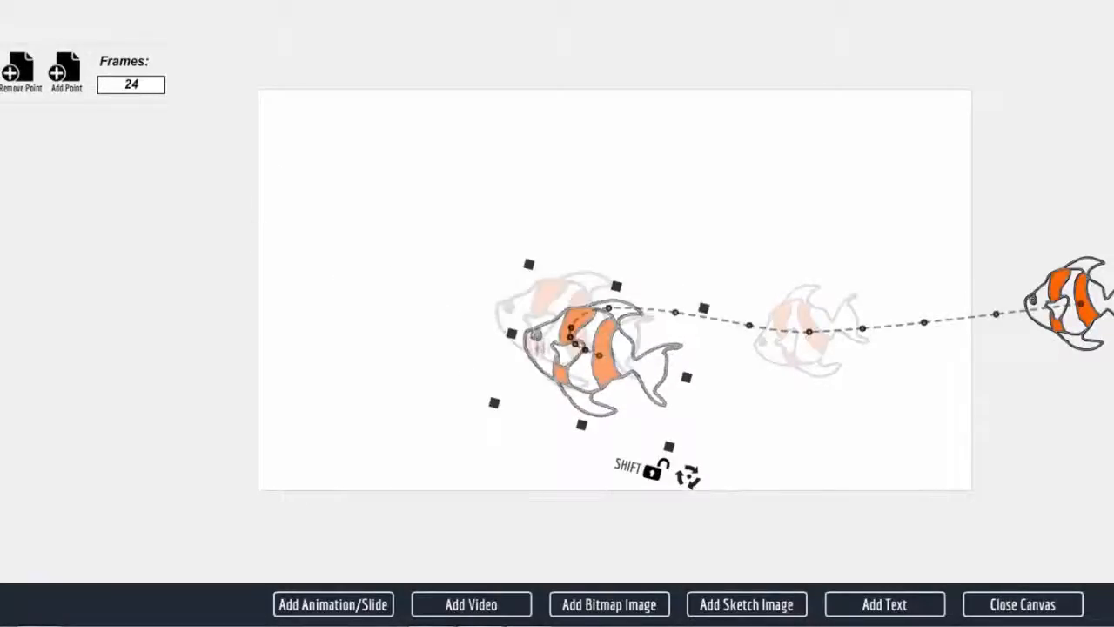
{"action": "left_click_drag", "start_coordinate": [600, 349], "coordinate": [423, 340]}
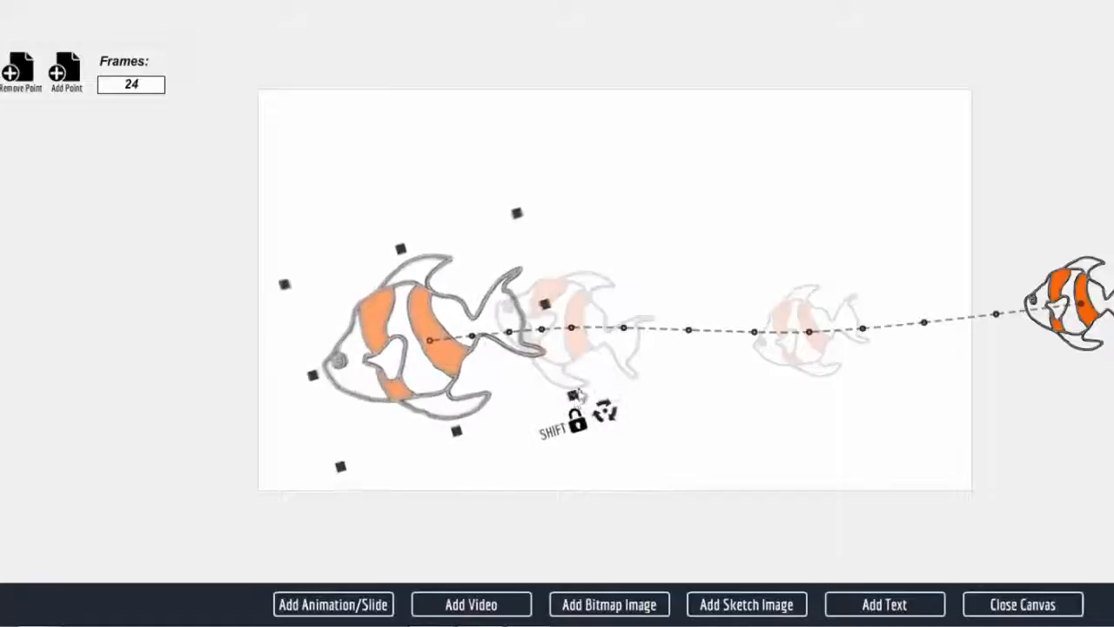
{"action": "left_click_drag", "start_coordinate": [405, 340], "coordinate": [375, 353]}
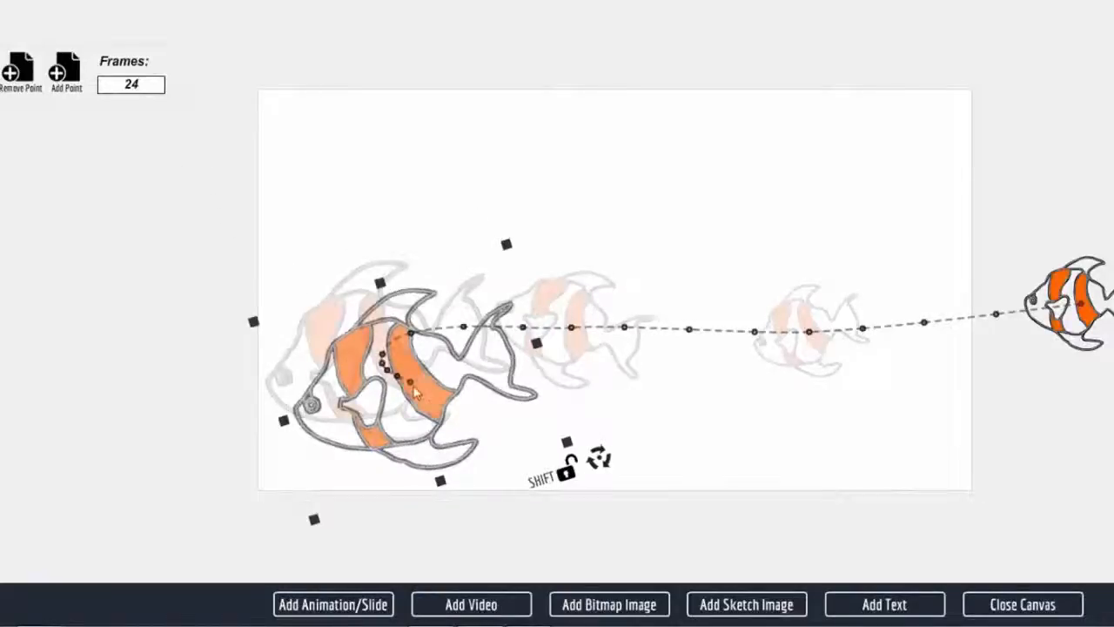
Add path points looping the fish downward and right along a lower curve.
{"action": "left_click_drag", "start_coordinate": [413, 391], "coordinate": [414, 379]}
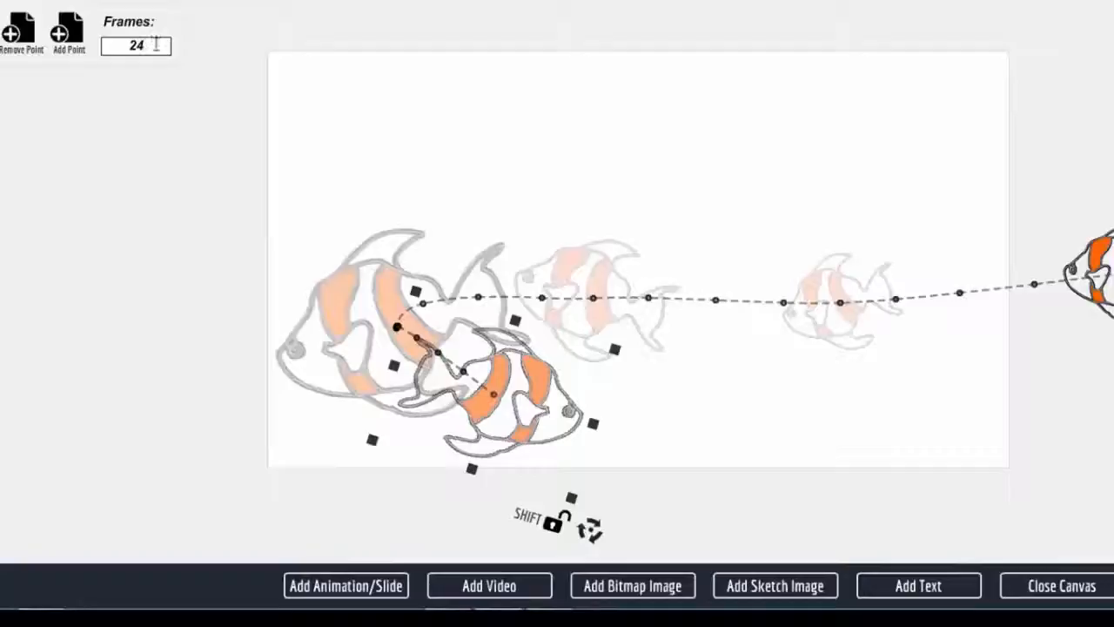
{"action": "left_click_drag", "start_coordinate": [501, 392], "coordinate": [526, 427]}
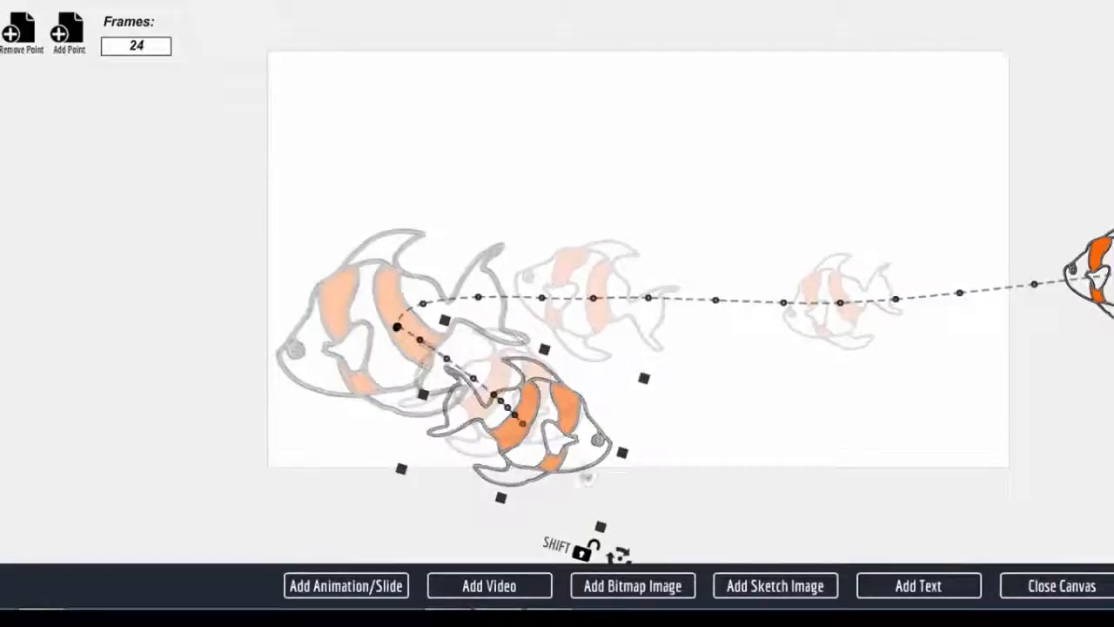
{"action": "left_click_drag", "start_coordinate": [513, 409], "coordinate": [714, 409]}
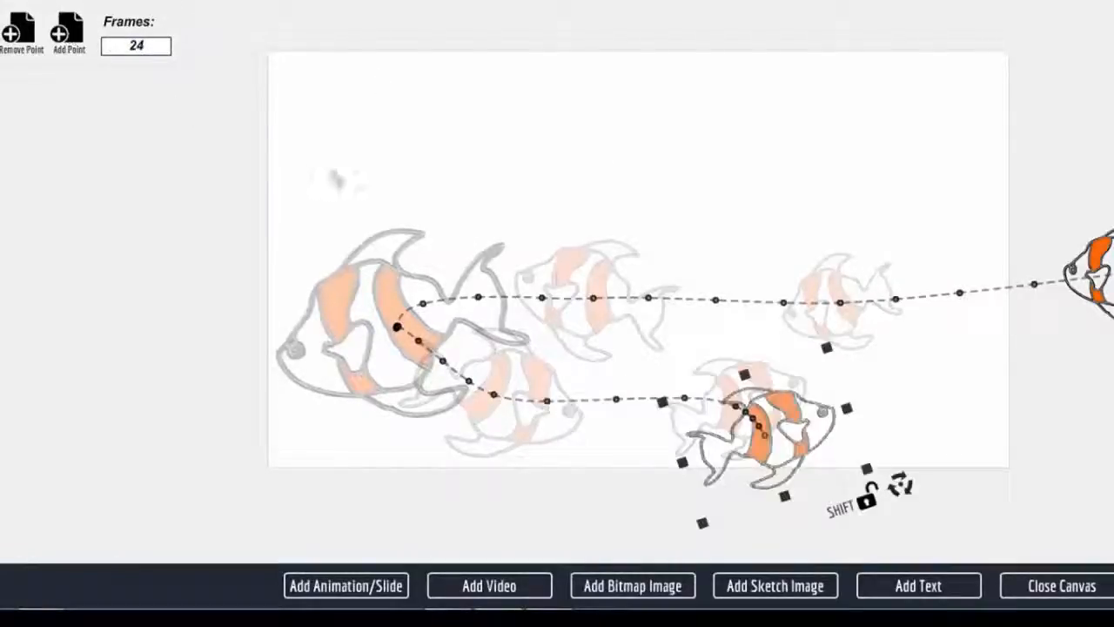
{"action": "left_click_drag", "start_coordinate": [748, 417], "coordinate": [927, 396]}
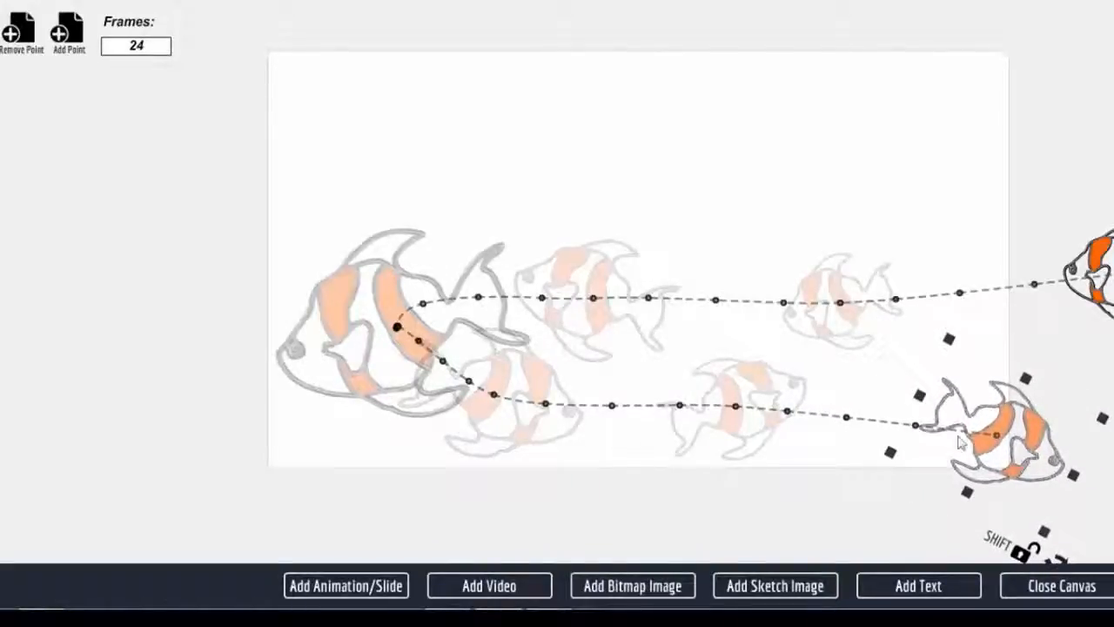
Set Frames to 12 and add a final point moving the fish past the right edge.
{"action": "triple_click", "coordinate": [136, 46]}
{"action": "type", "text": "12"}
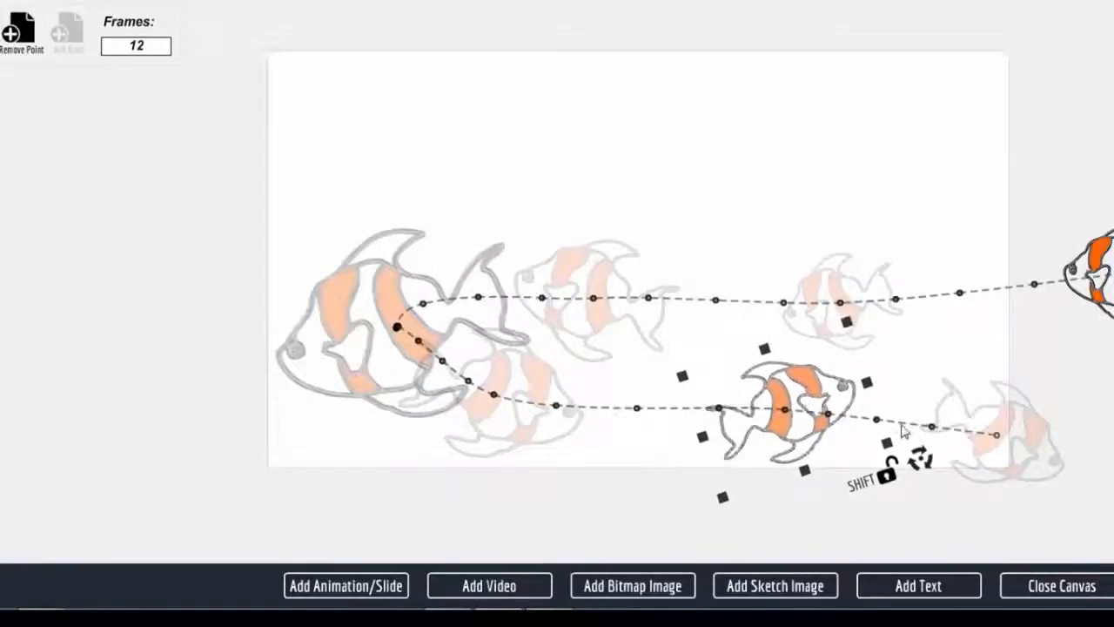
{"action": "left_click_drag", "start_coordinate": [783, 409], "coordinate": [1045, 426]}
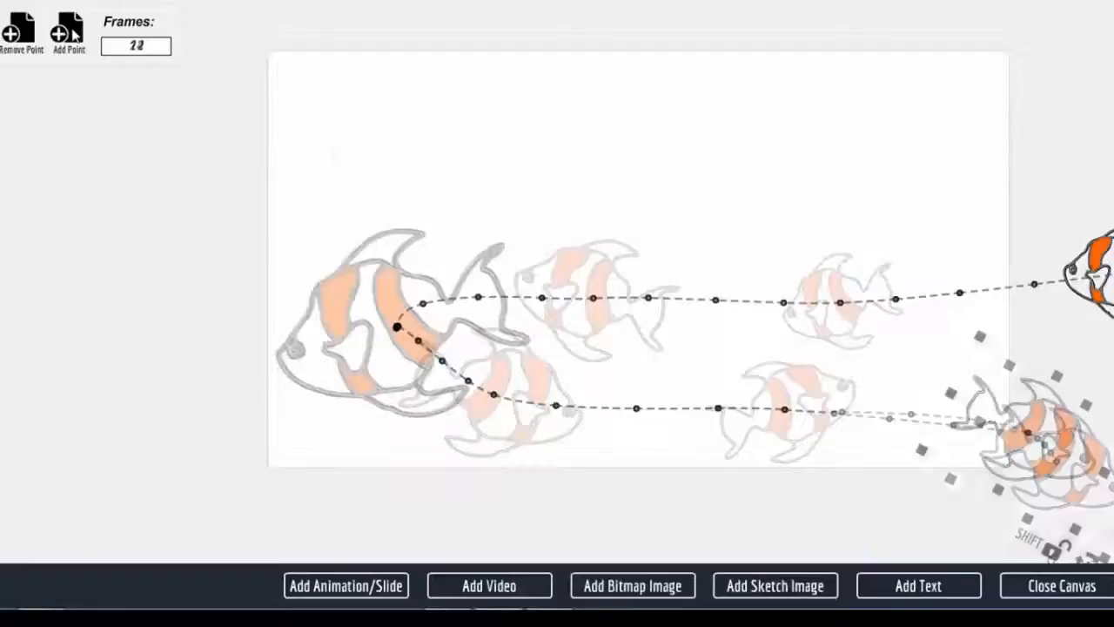
{"action": "left_click", "coordinate": [68, 30]}
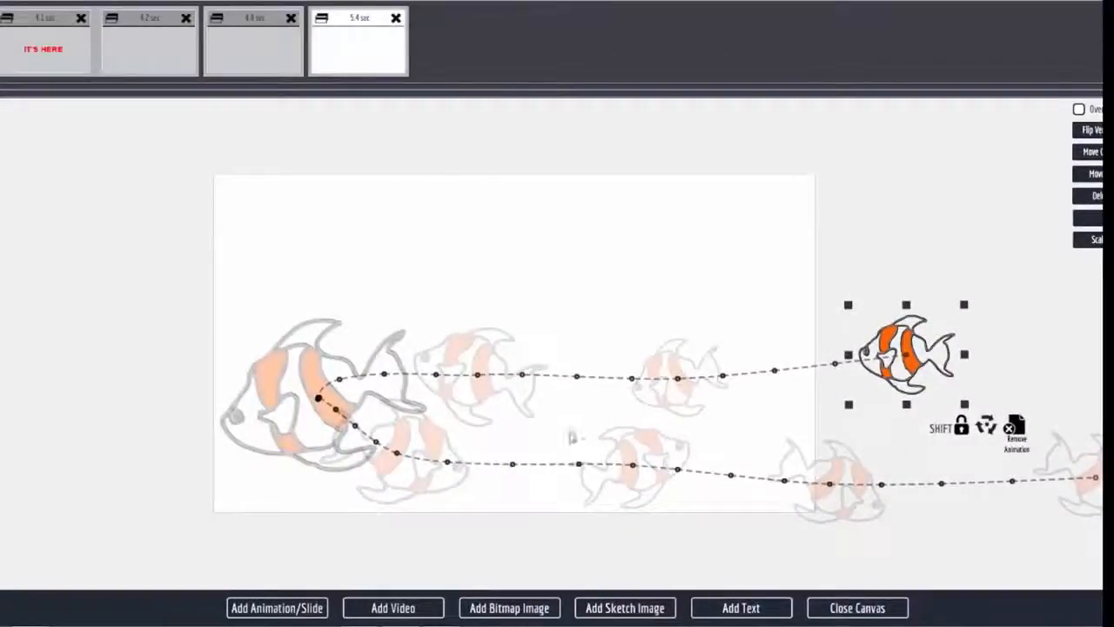
Add the Personal Library clock sketch and drag it above the canvas top.
{"action": "left_click", "coordinate": [624, 607]}
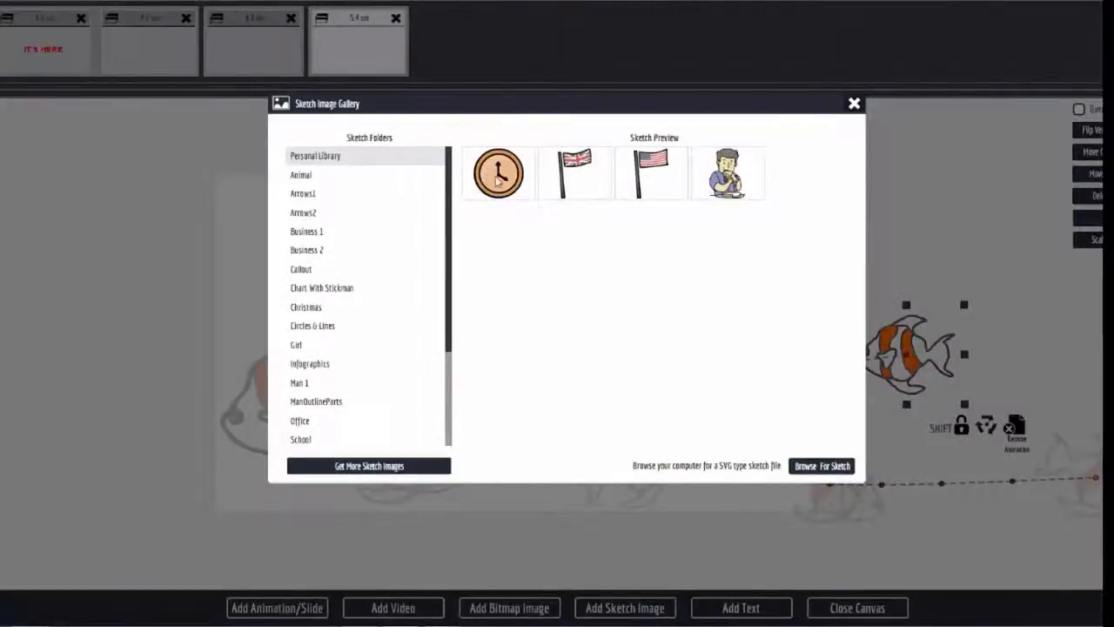
{"action": "double_click", "coordinate": [498, 172]}
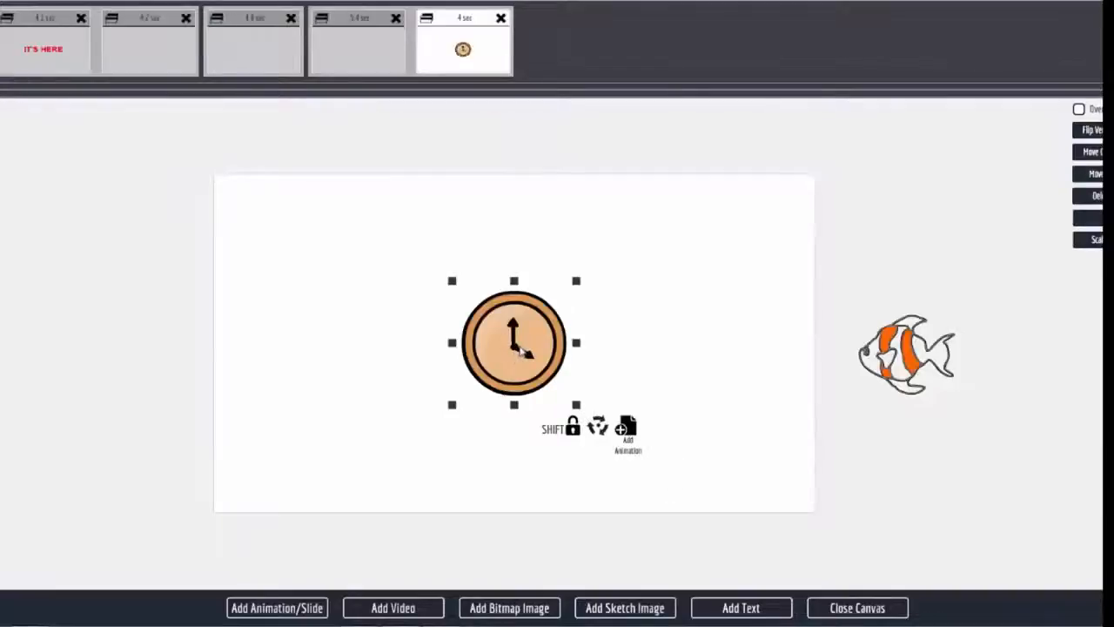
{"action": "left_click_drag", "start_coordinate": [513, 342], "coordinate": [505, 180]}
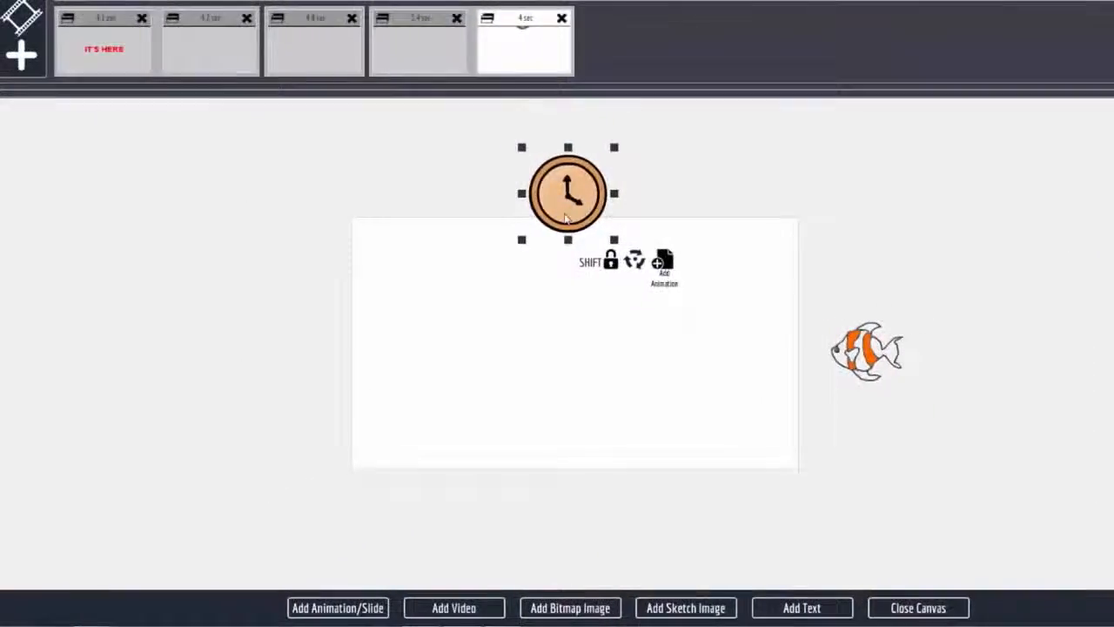
Drag the clock down into the canvas, resize it, and curve it to the upper left.
{"action": "left_click_drag", "start_coordinate": [567, 193], "coordinate": [567, 148]}
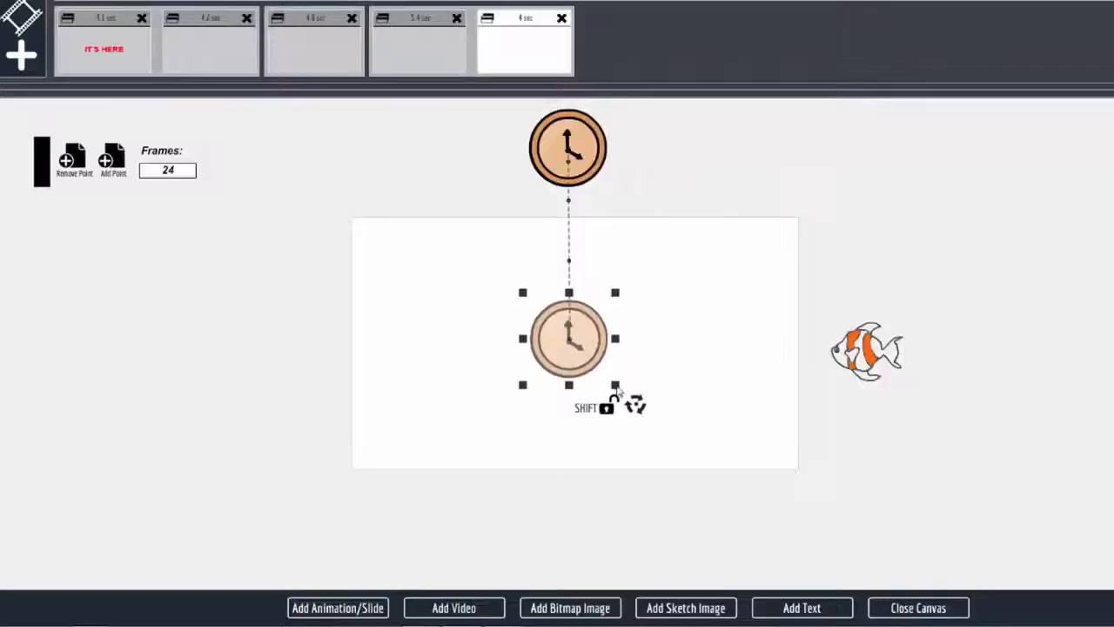
{"action": "left_click_drag", "start_coordinate": [615, 385], "coordinate": [713, 458]}
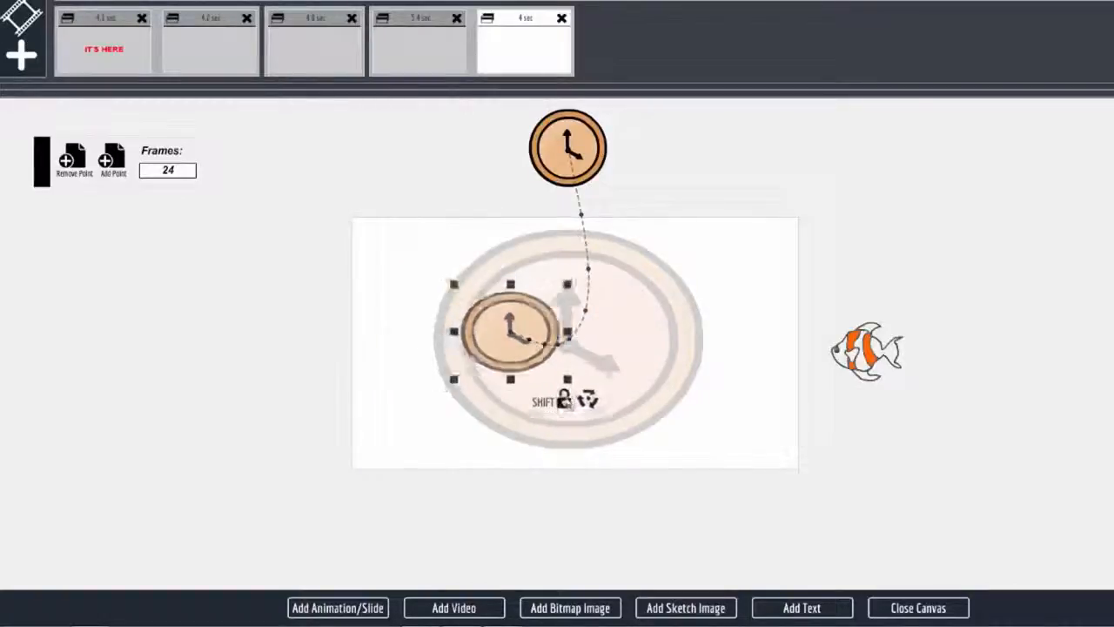
{"action": "left_click_drag", "start_coordinate": [509, 326], "coordinate": [404, 262]}
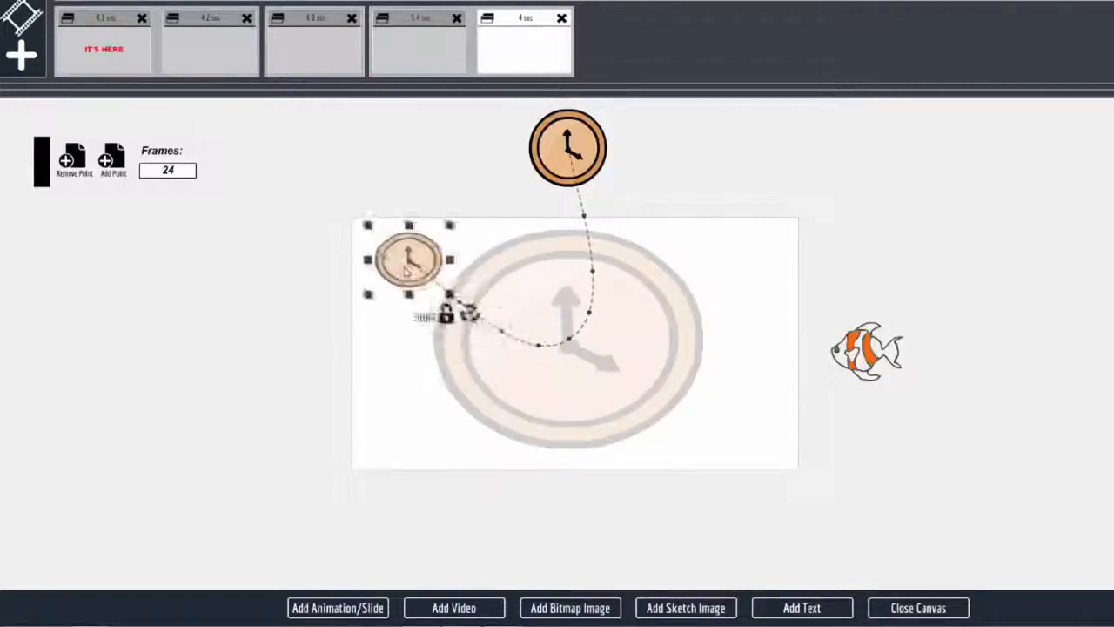
Fine-tune the small clock's position at the start of its motion path.
{"action": "left_click_drag", "start_coordinate": [409, 261], "coordinate": [389, 251]}
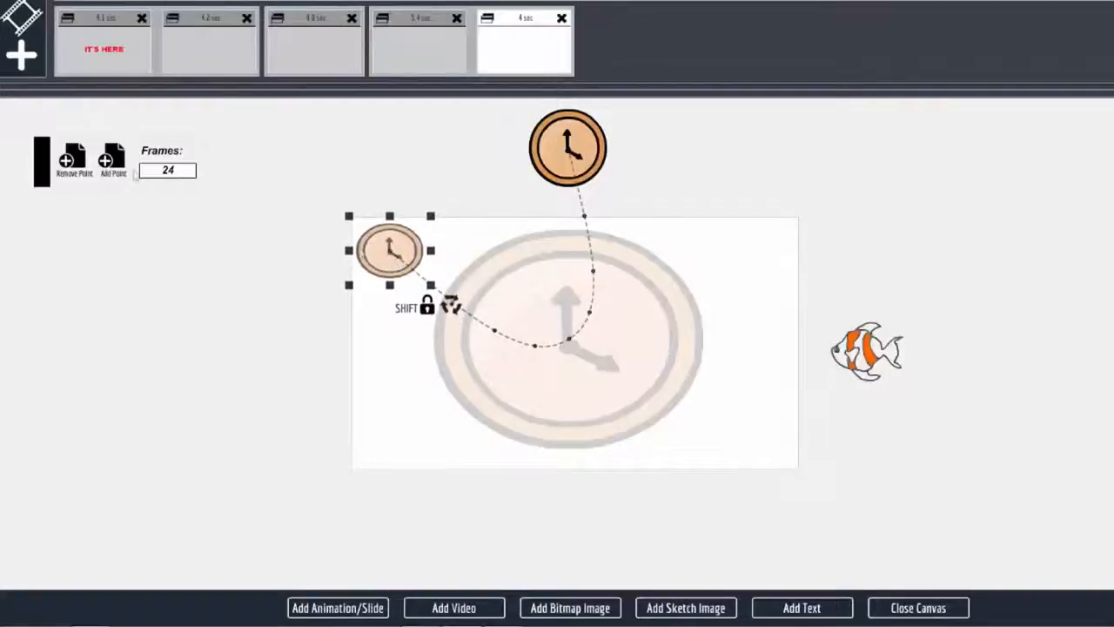
{"action": "left_click_drag", "start_coordinate": [389, 250], "coordinate": [406, 268]}
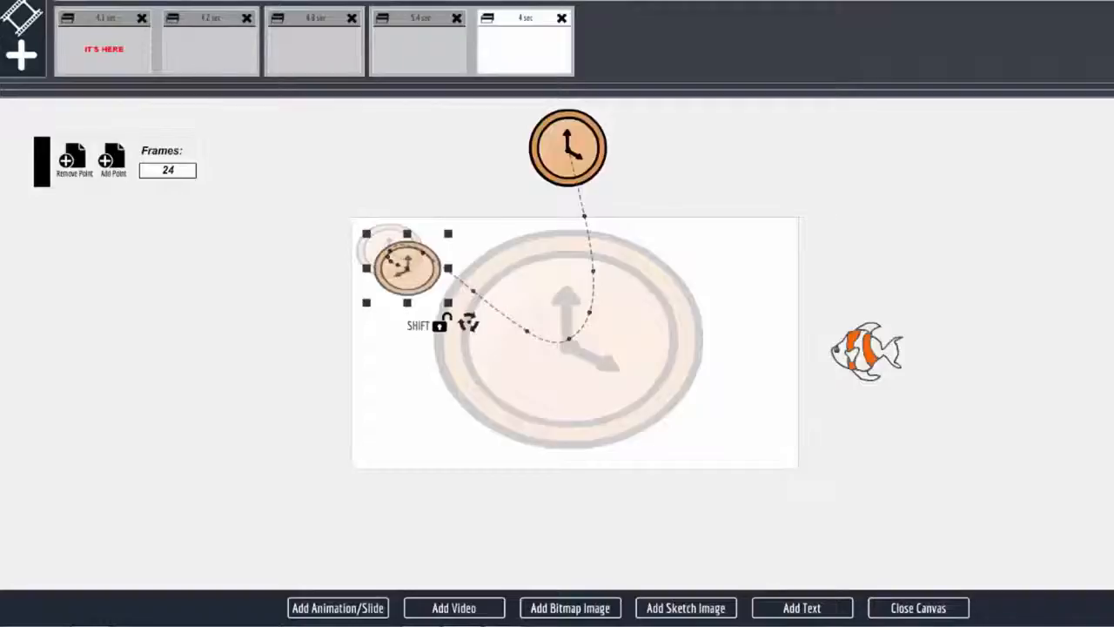
{"action": "left_click_drag", "start_coordinate": [405, 265], "coordinate": [394, 250]}
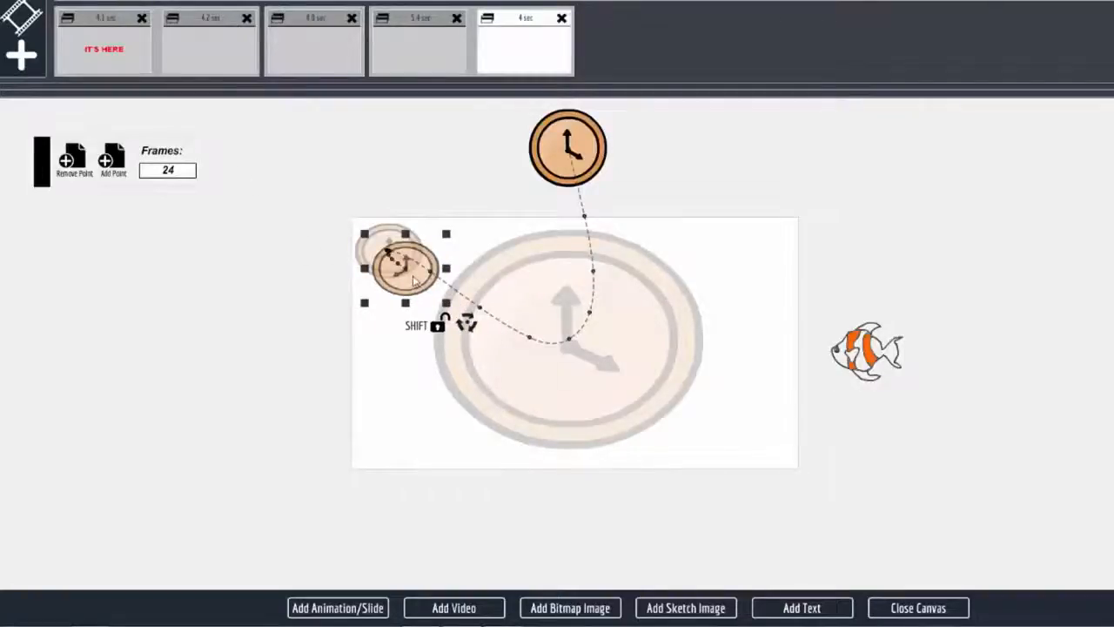
{"action": "left_click_drag", "start_coordinate": [405, 270], "coordinate": [675, 357]}
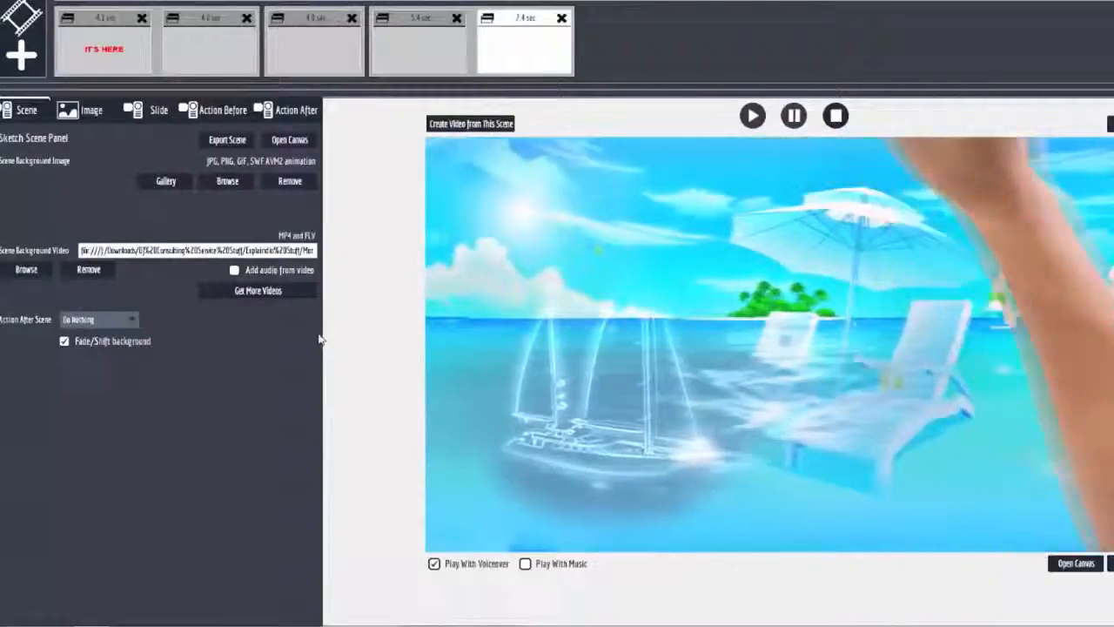
Set the clock's Show Action to Nothing and preview the beach scene.
{"action": "left_click", "coordinate": [222, 109]}
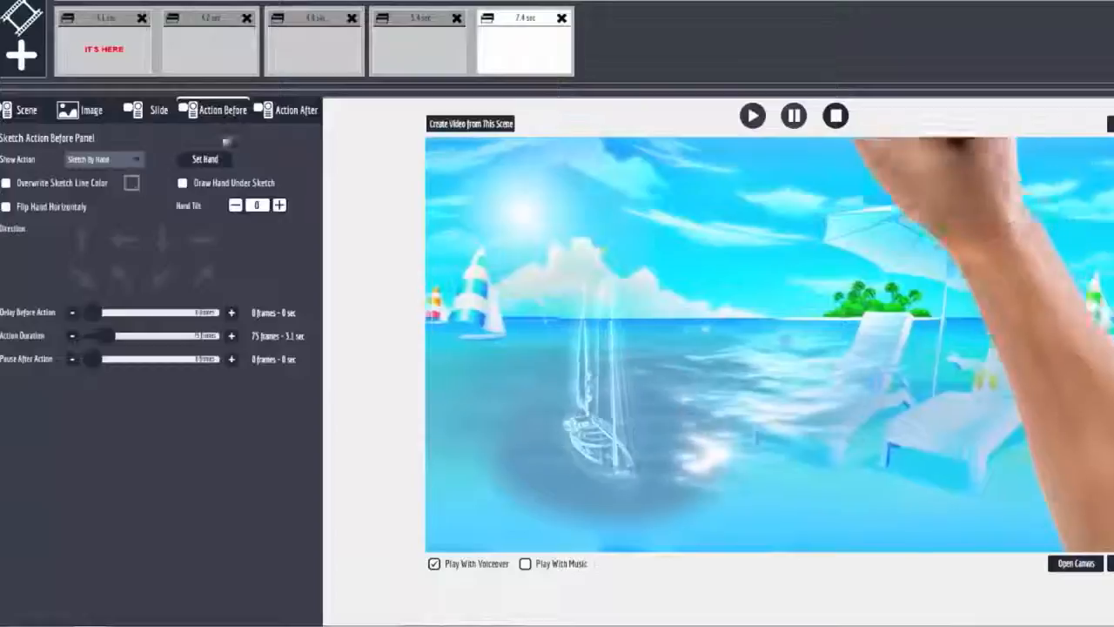
{"action": "left_click", "coordinate": [102, 158]}
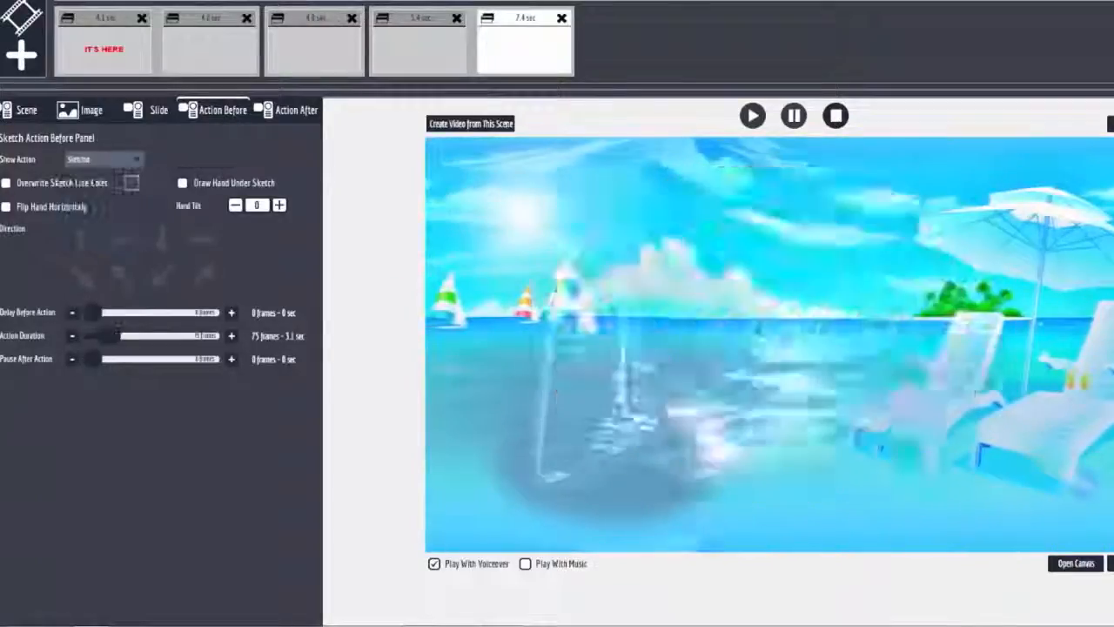
{"action": "left_click", "coordinate": [102, 158]}
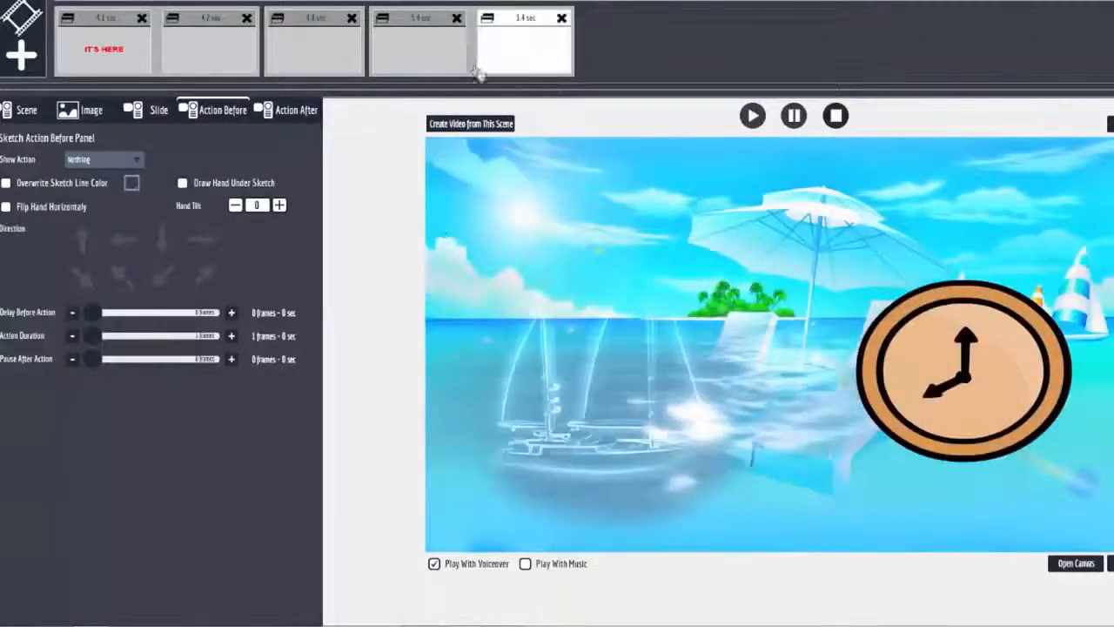
{"action": "left_click", "coordinate": [752, 115]}
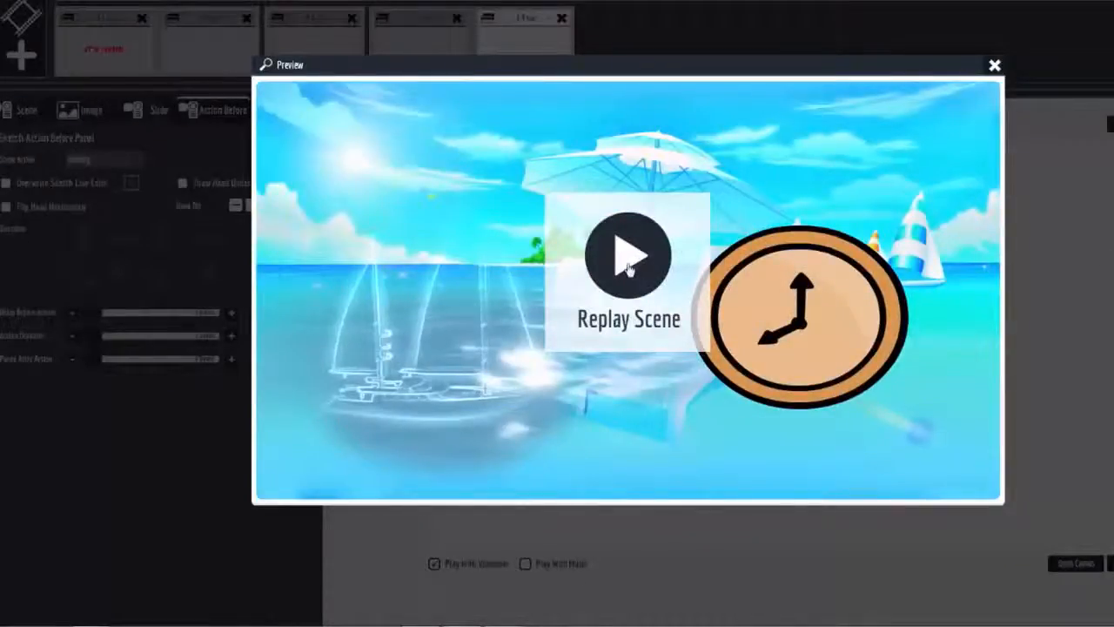
Replay the clock-over-beach preview, then close the preview window.
{"action": "left_click", "coordinate": [629, 255]}
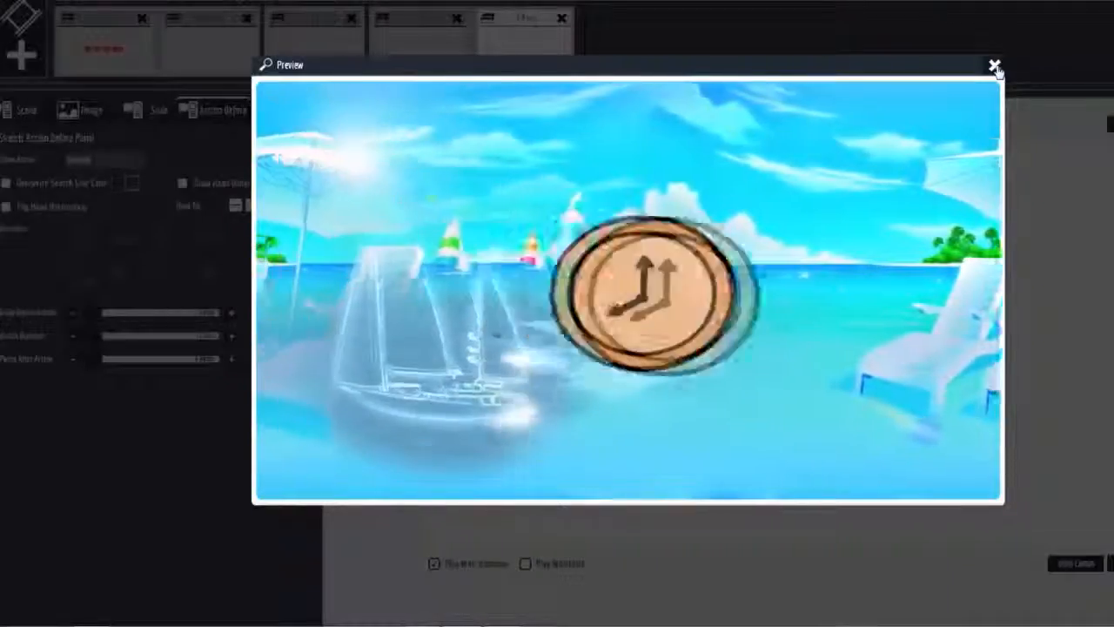
{"action": "left_click", "coordinate": [994, 66]}
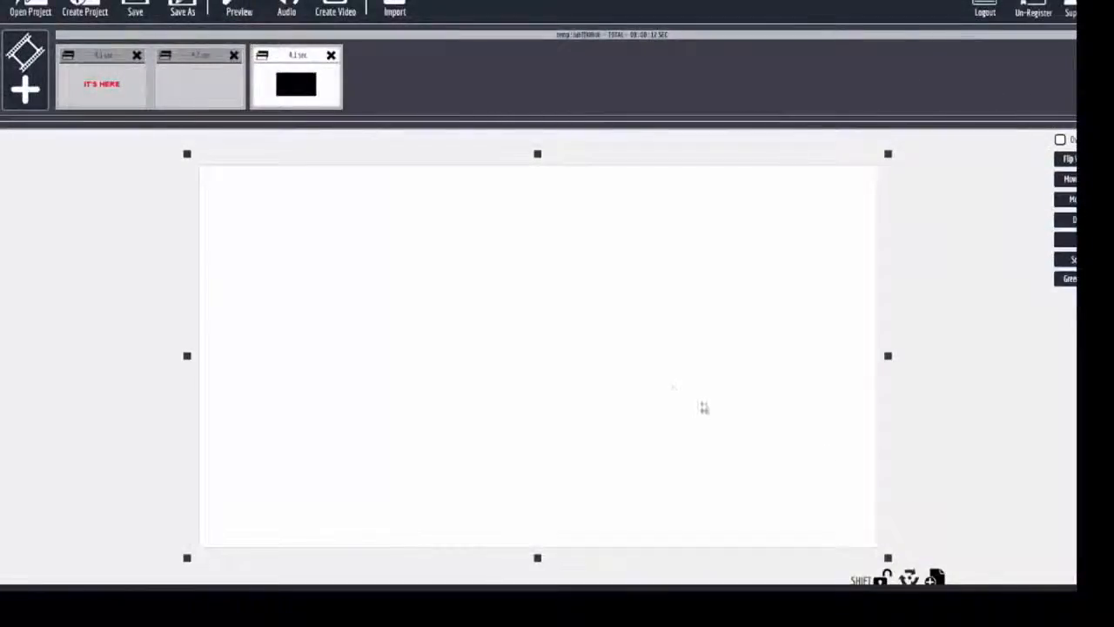
{"action": "mouse_move", "coordinate": [618, 400]}
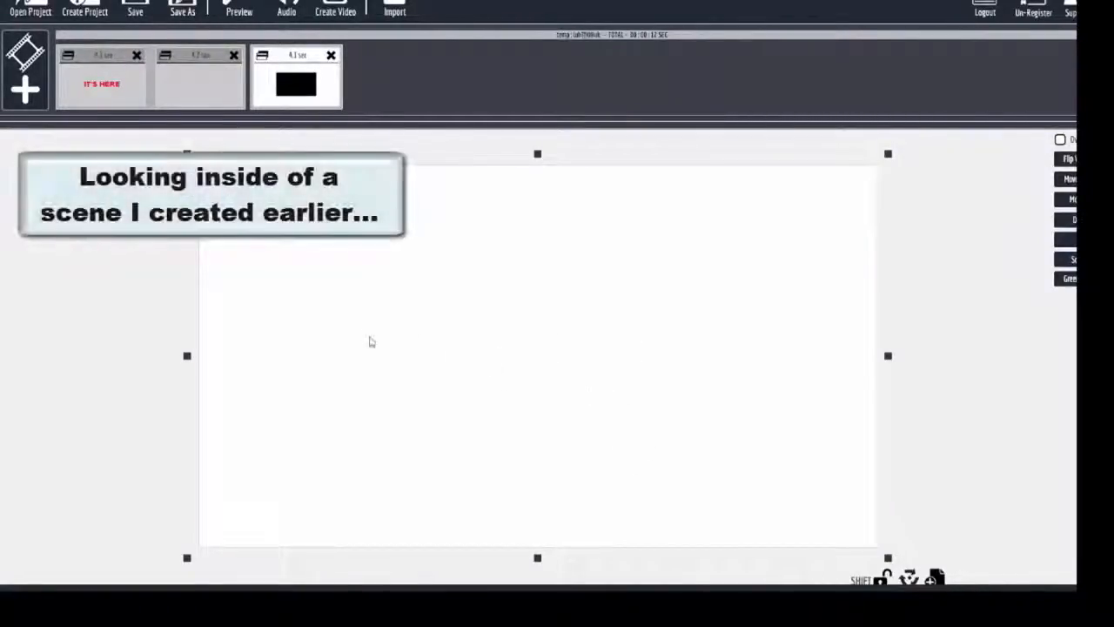
{"action": "mouse_move", "coordinate": [589, 427]}
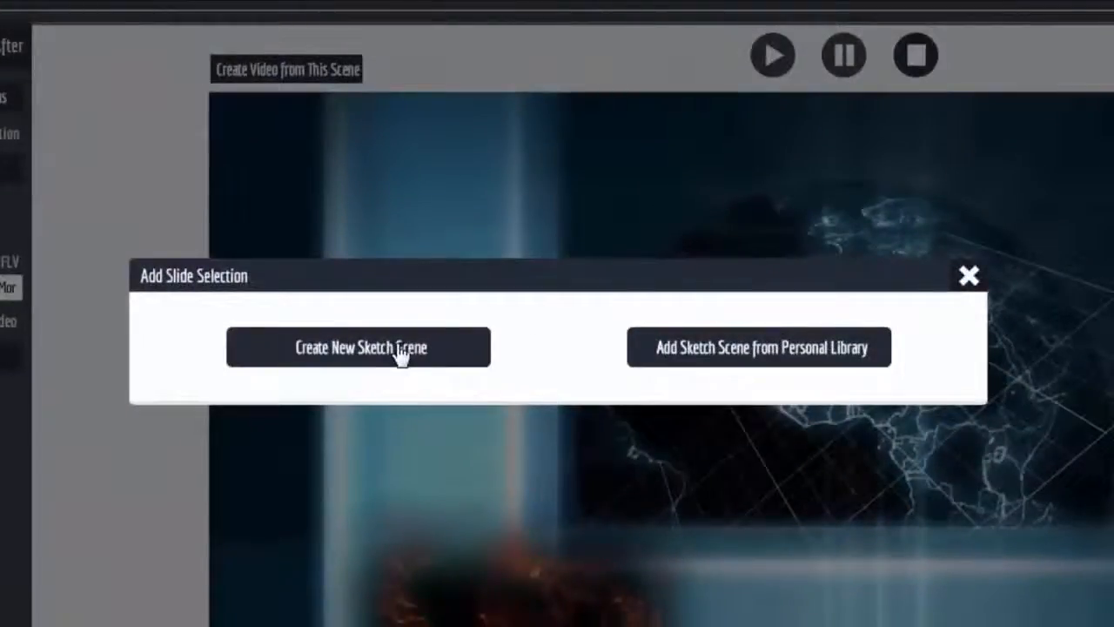
Choose Create New Sketch Scene to open a blank sketch canvas.
{"action": "left_click", "coordinate": [358, 346]}
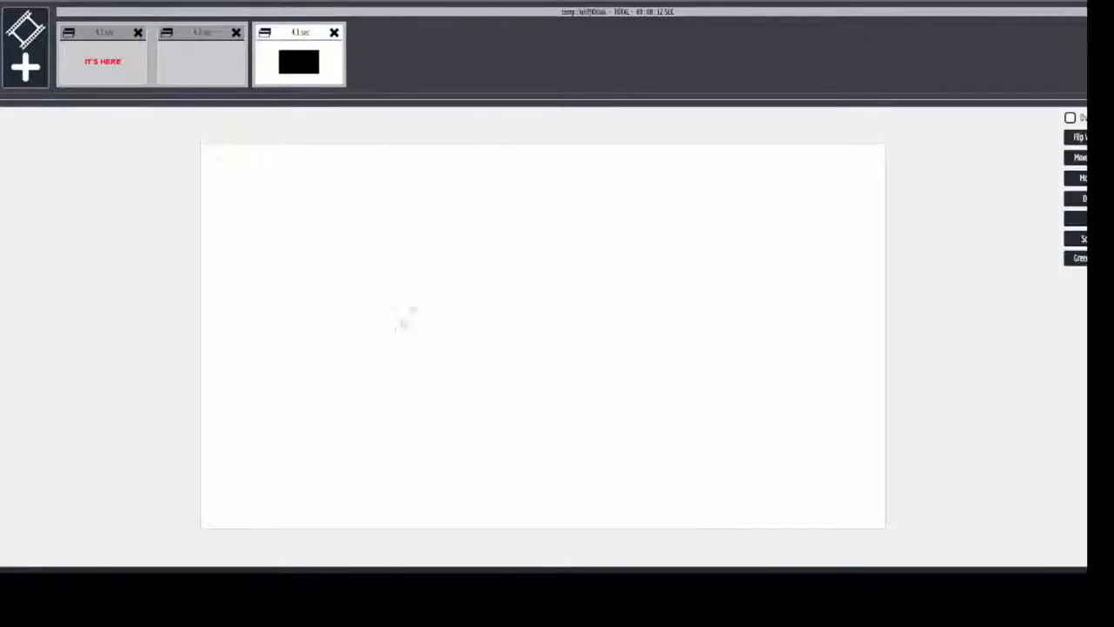
{"action": "mouse_move", "coordinate": [322, 218]}
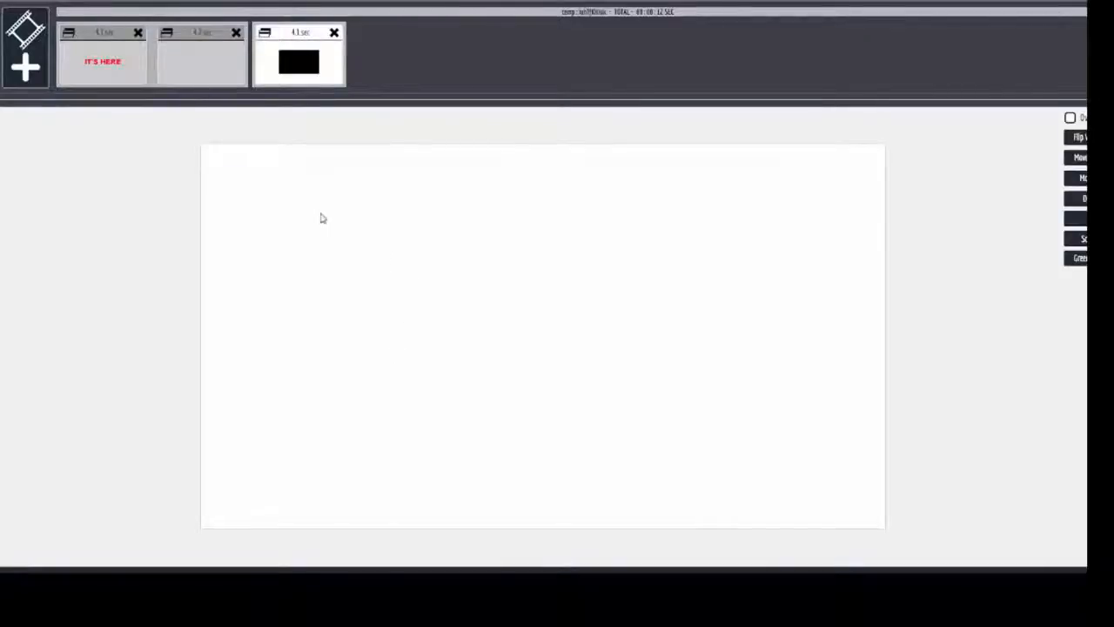
{"action": "mouse_move", "coordinate": [422, 439]}
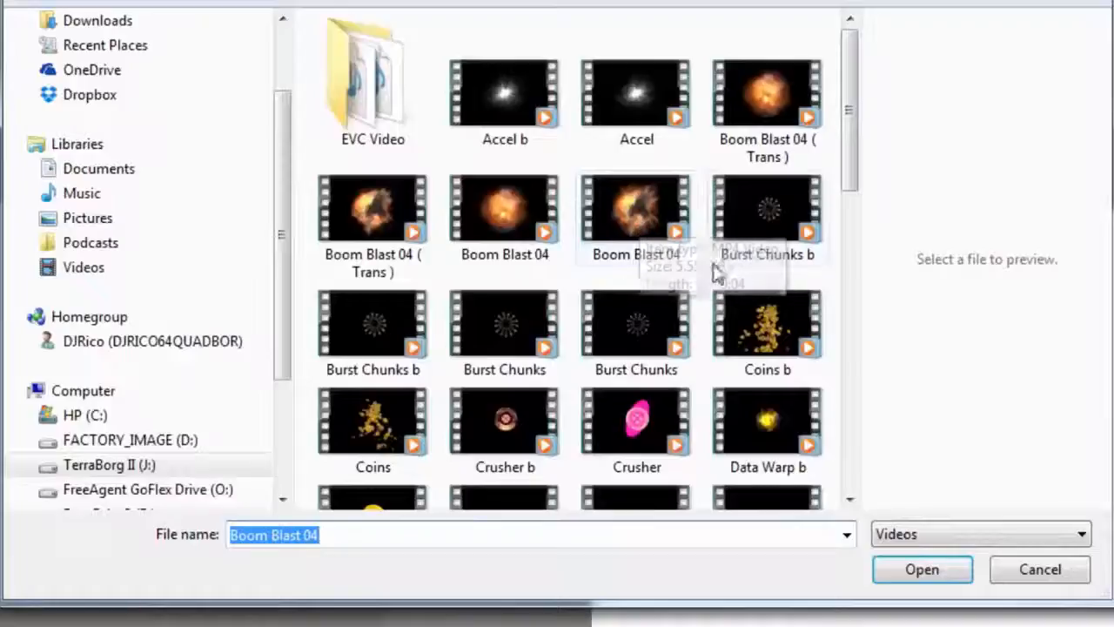
Import the Boom Blast 04 explosion video into the scene with Don't Sketch enabled.
{"action": "left_click", "coordinate": [637, 209]}
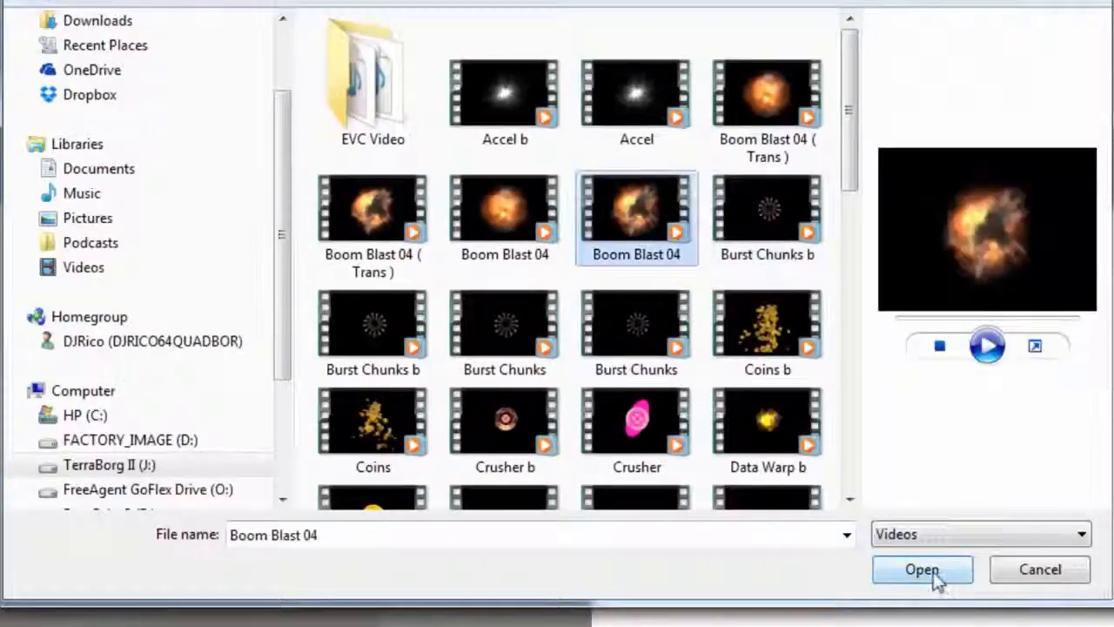
{"action": "left_click", "coordinate": [921, 569]}
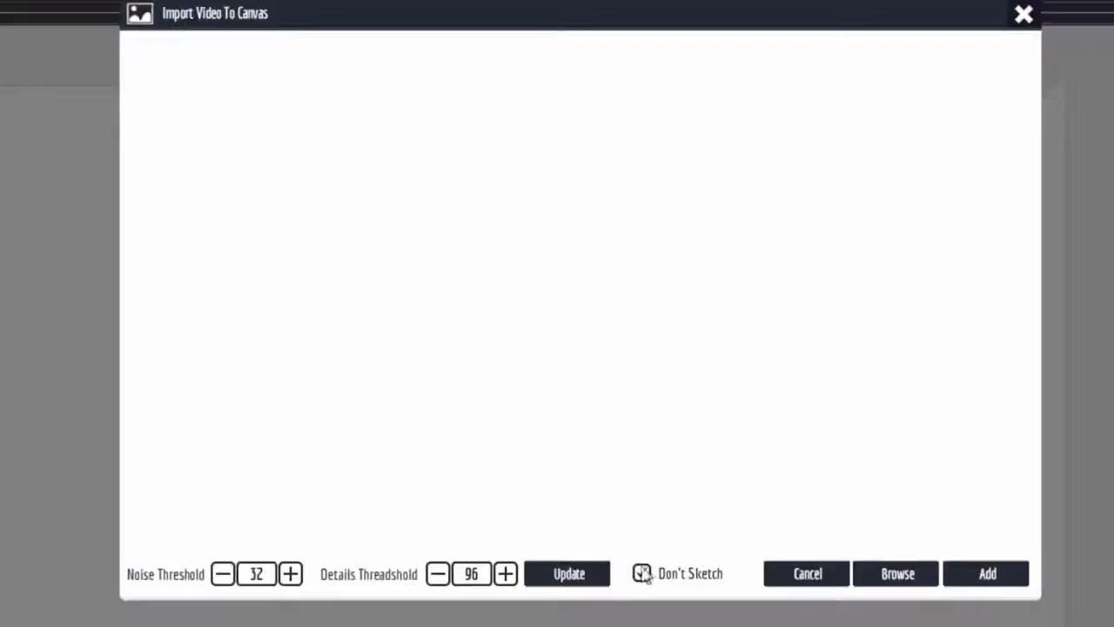
{"action": "left_click", "coordinate": [642, 572]}
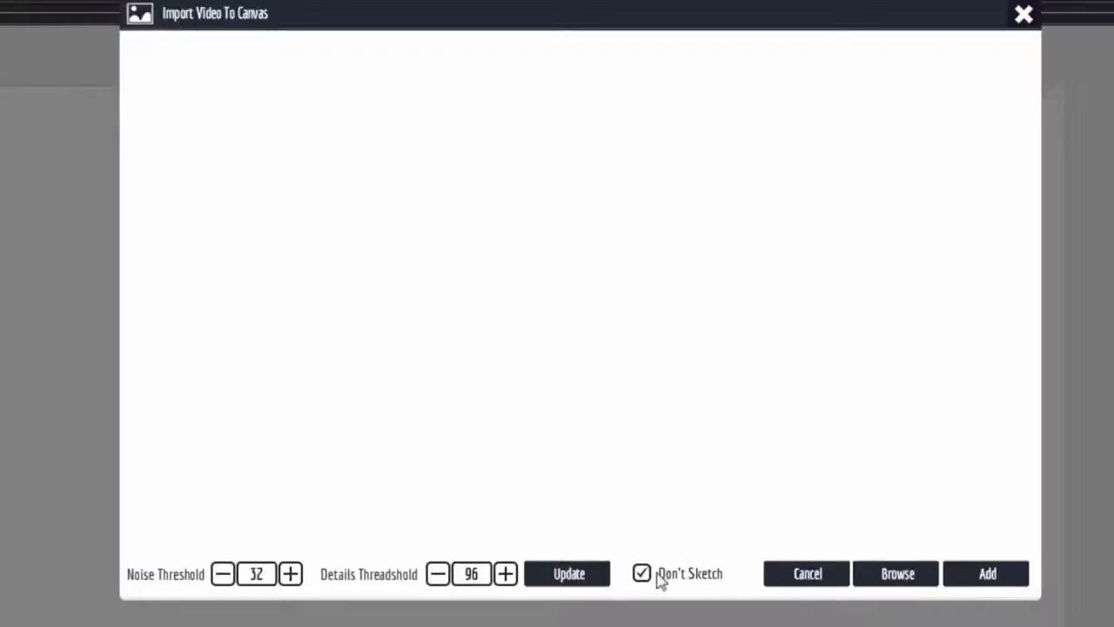
{"action": "left_click", "coordinate": [987, 573]}
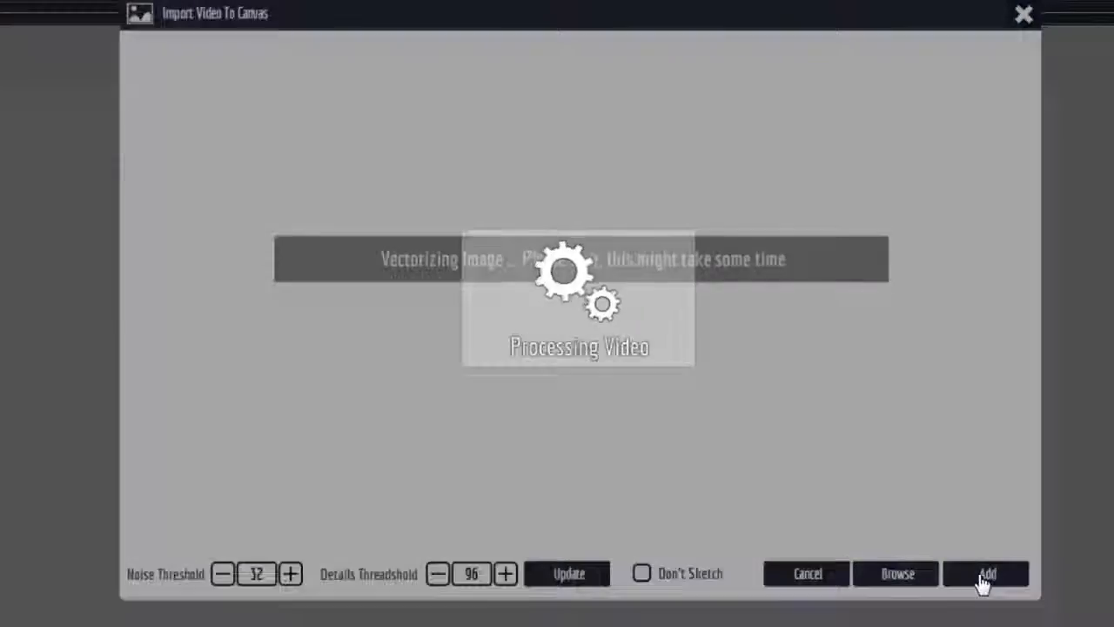
{"action": "left_click", "coordinate": [986, 574]}
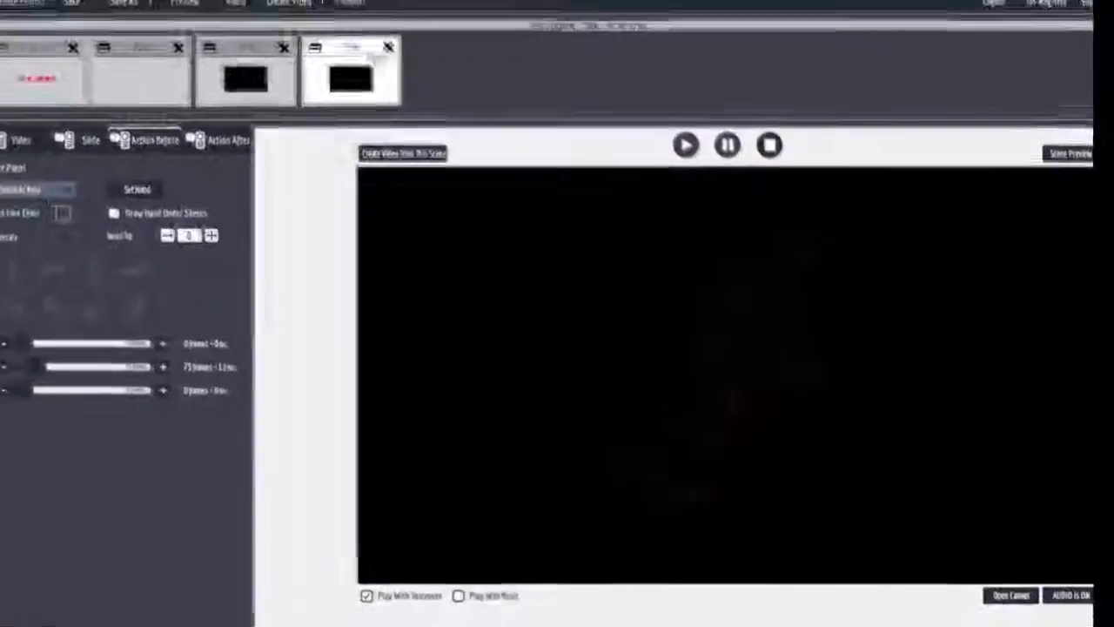
Set _316 as the scene background video and enable Green Screen for the explosion.
{"action": "left_click", "coordinate": [684, 145]}
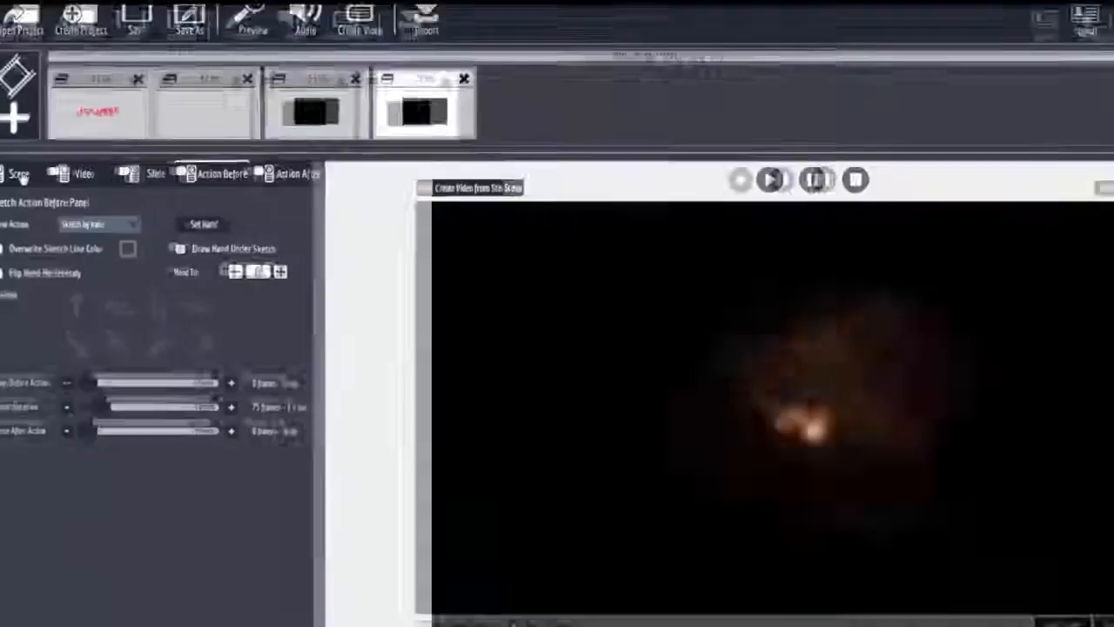
{"action": "left_click", "coordinate": [19, 173]}
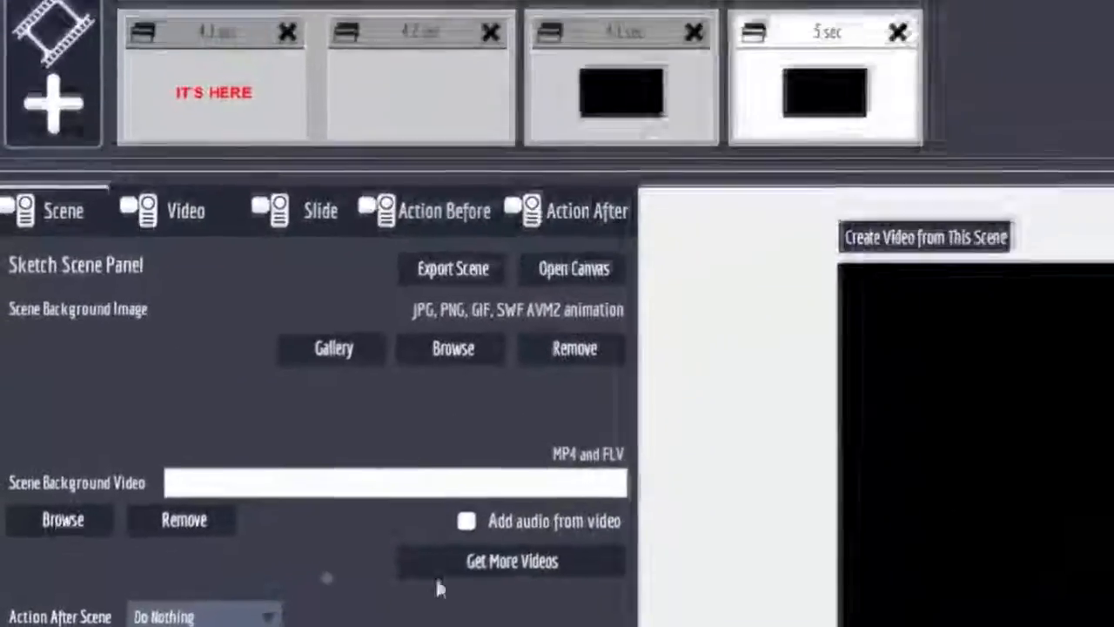
{"action": "left_click", "coordinate": [62, 519]}
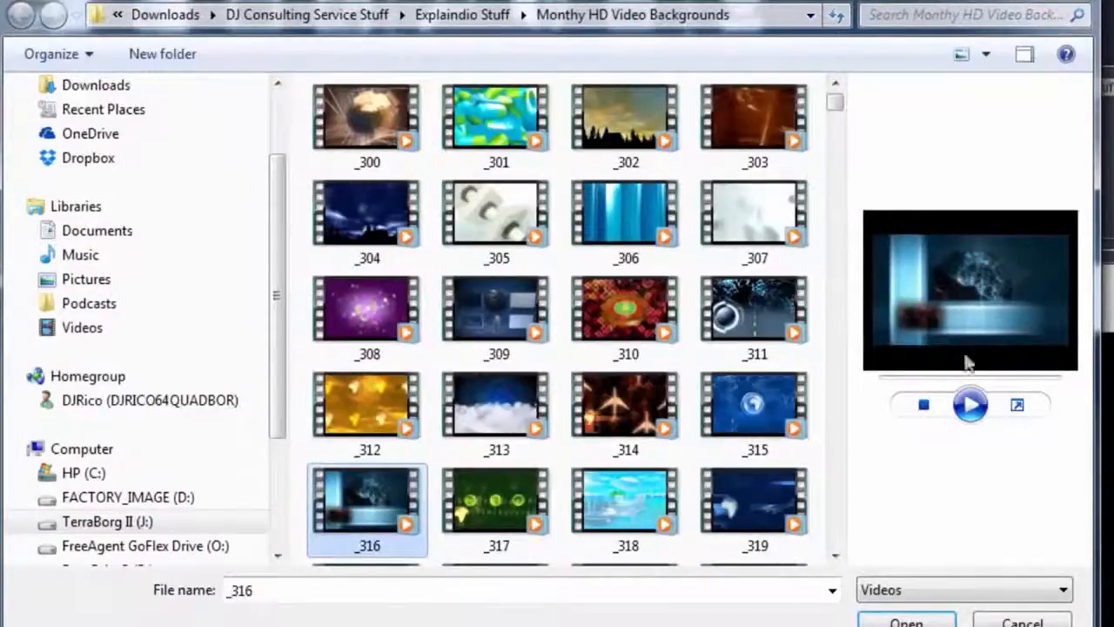
{"action": "left_click", "coordinate": [905, 622]}
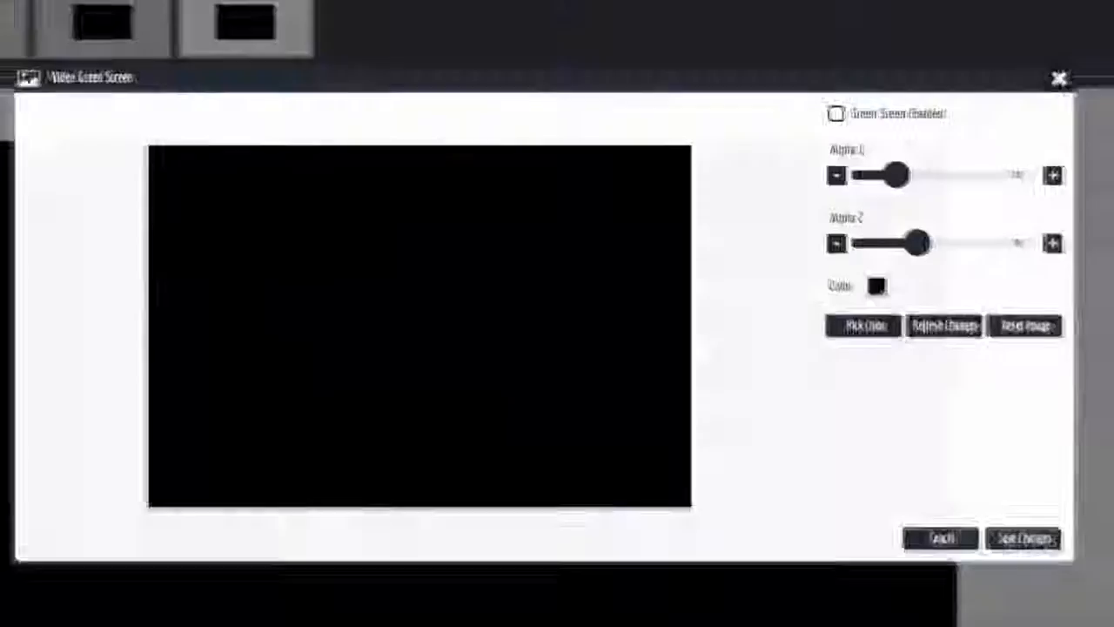
{"action": "left_click", "coordinate": [838, 116]}
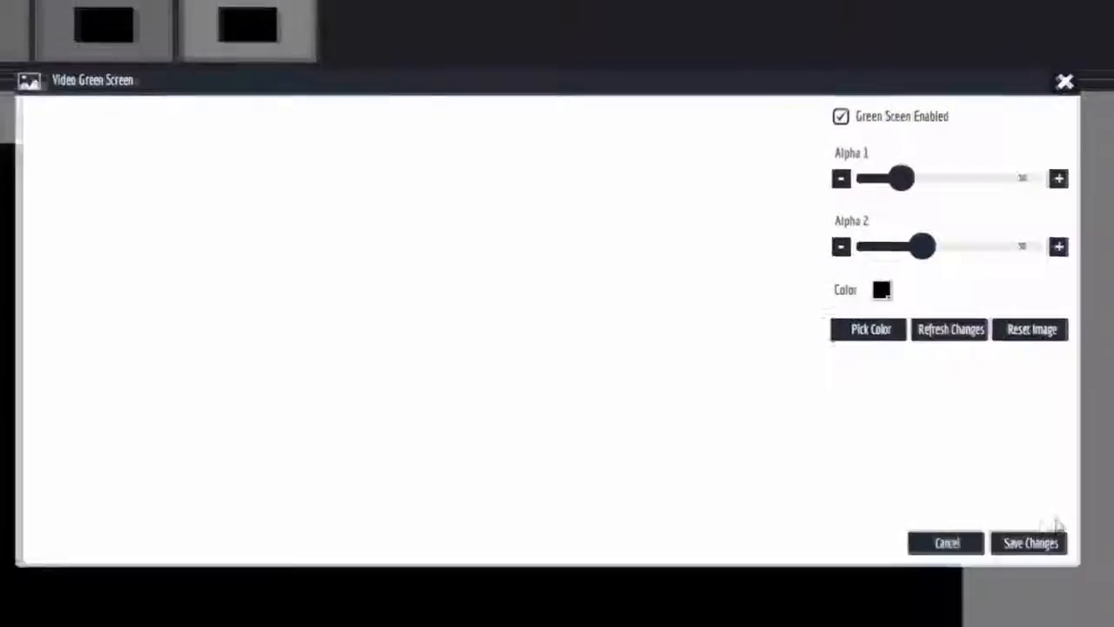